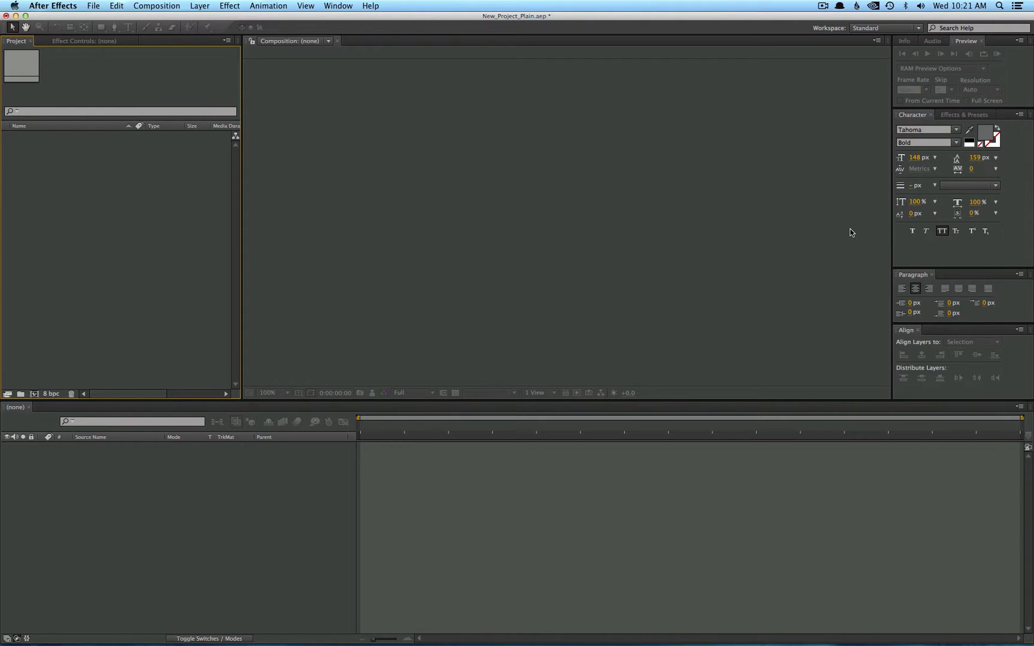
mouse_move(511, 319)
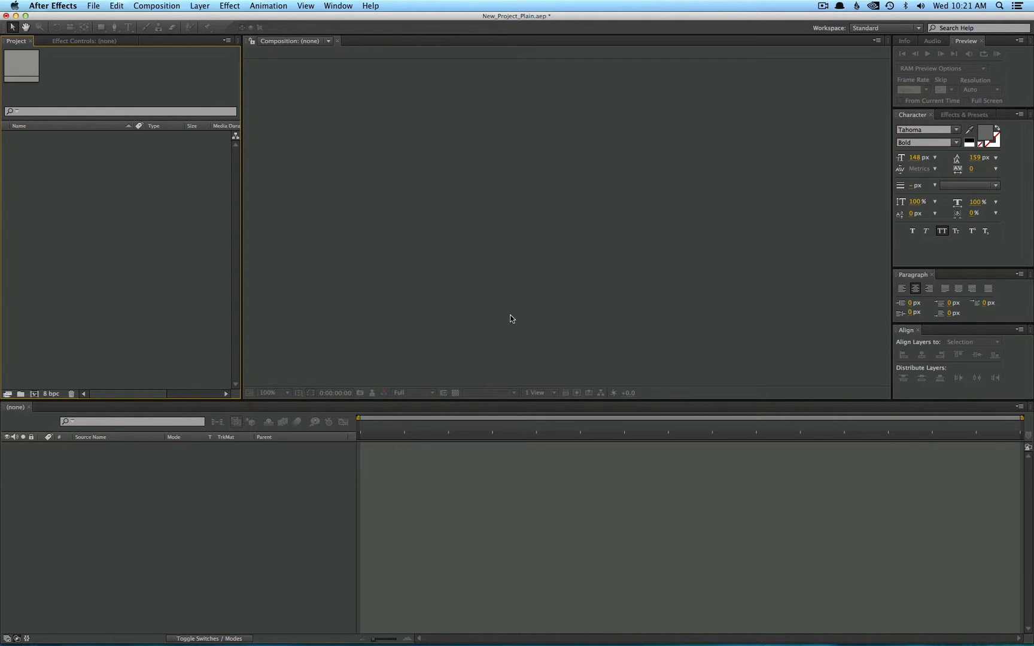
mouse_move(520, 316)
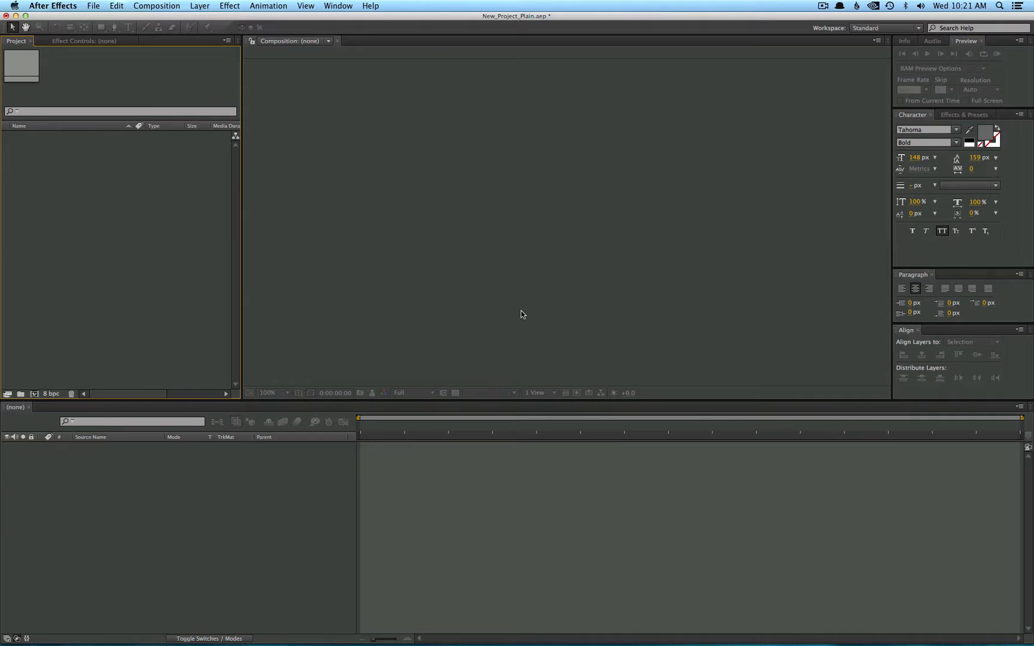
- Create Comp 1 with the HDTV 1080 24 fps preset, 35 seconds long
click(156, 5)
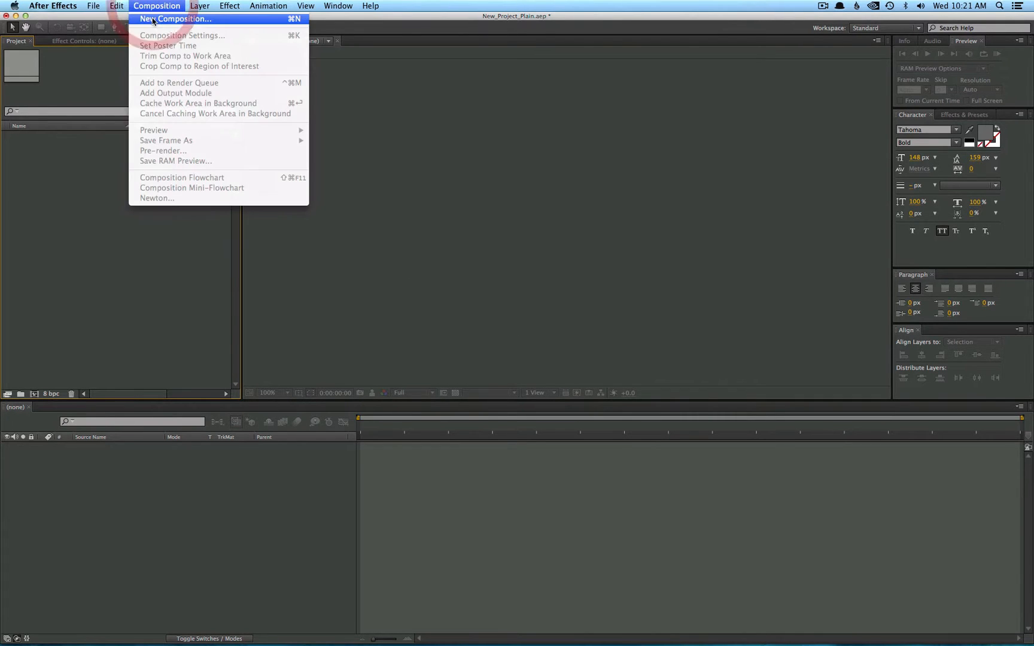
click(175, 18)
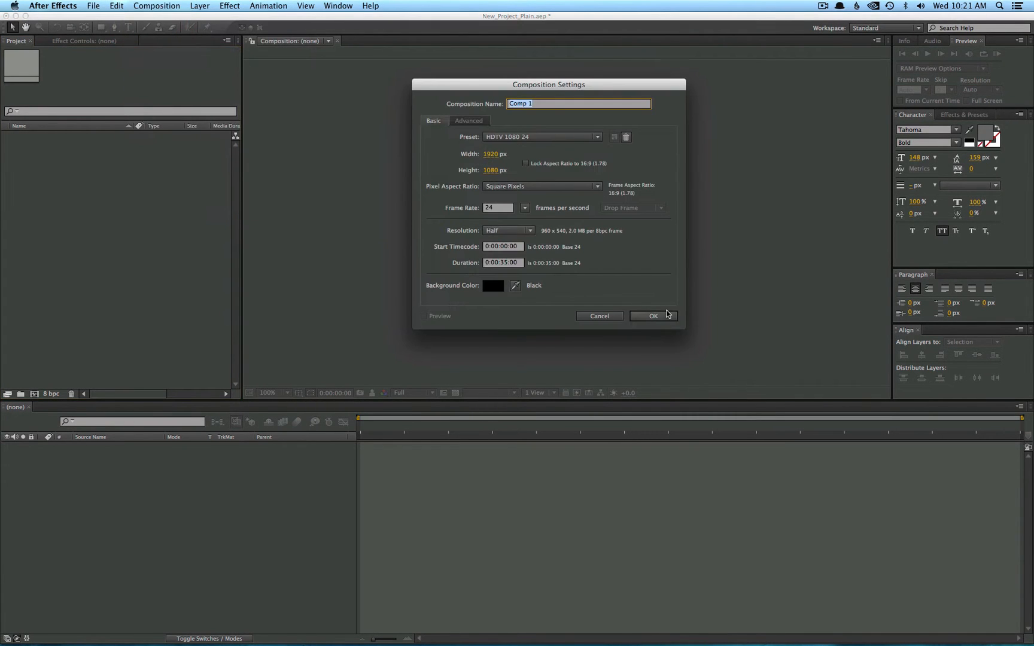
click(652, 316)
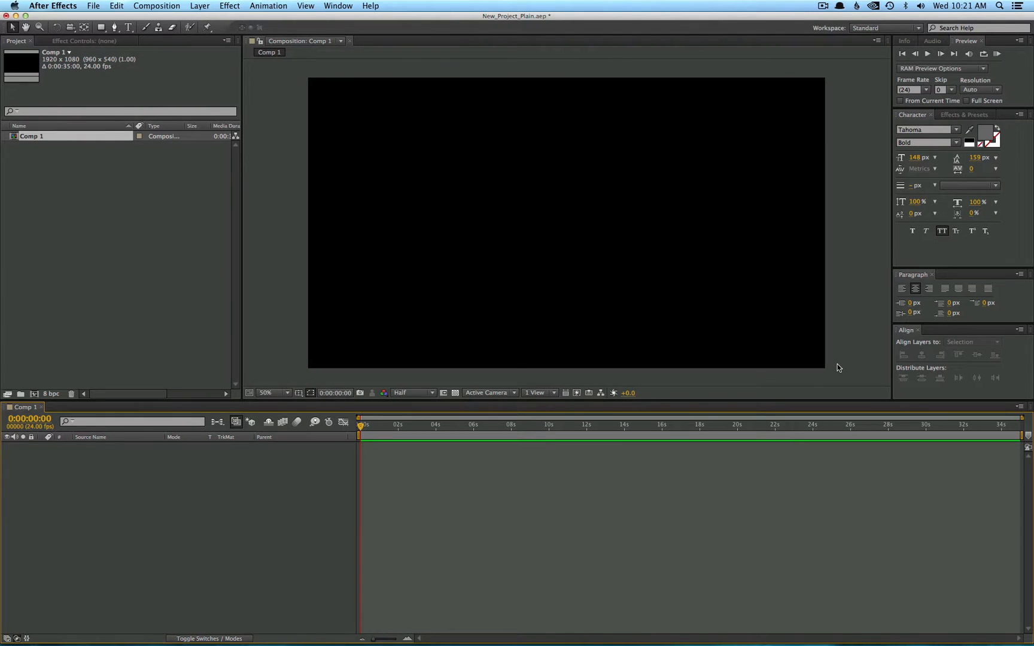
mouse_move(311, 306)
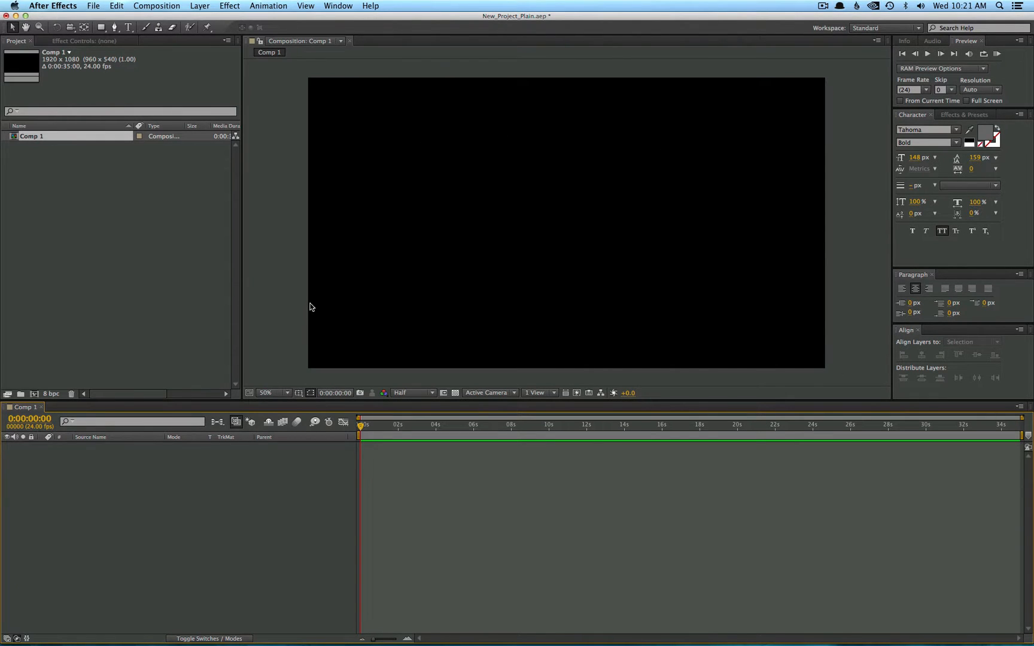
mouse_move(305, 307)
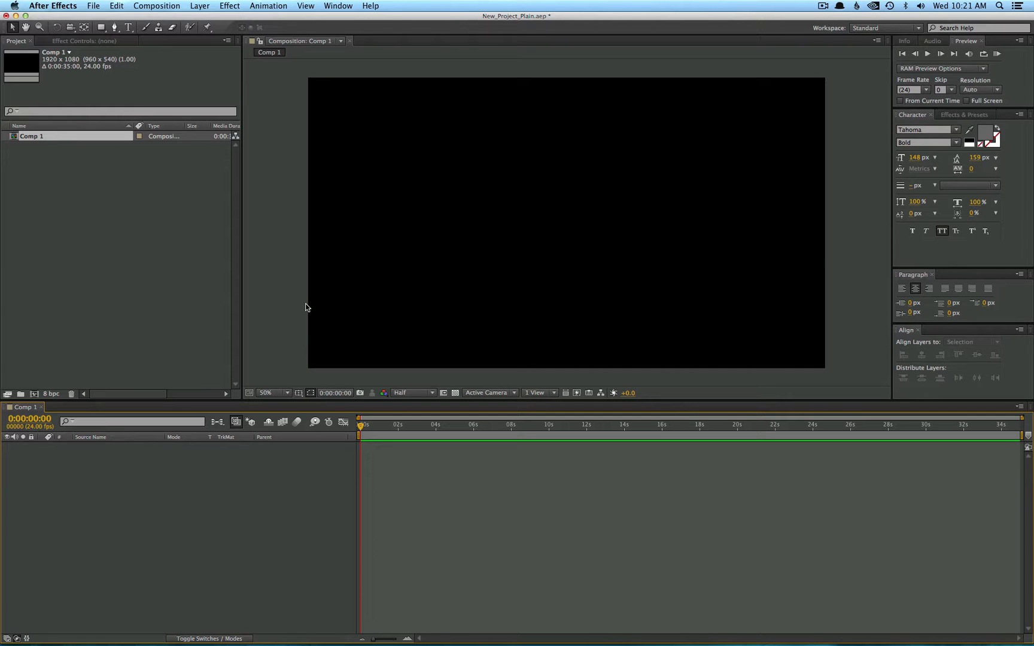
mouse_move(295, 303)
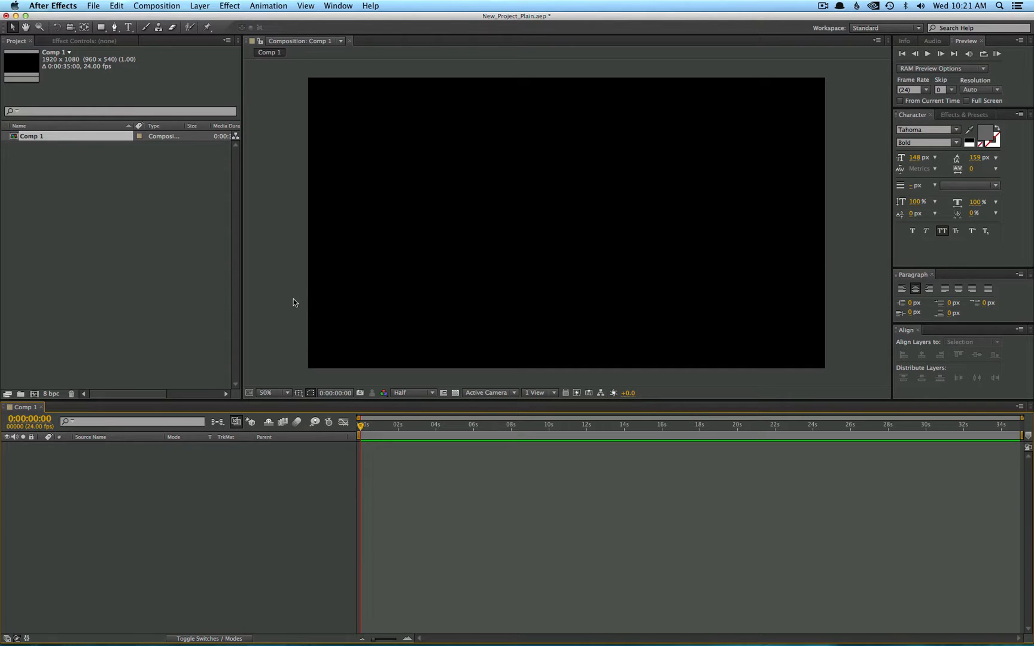
mouse_move(461, 332)
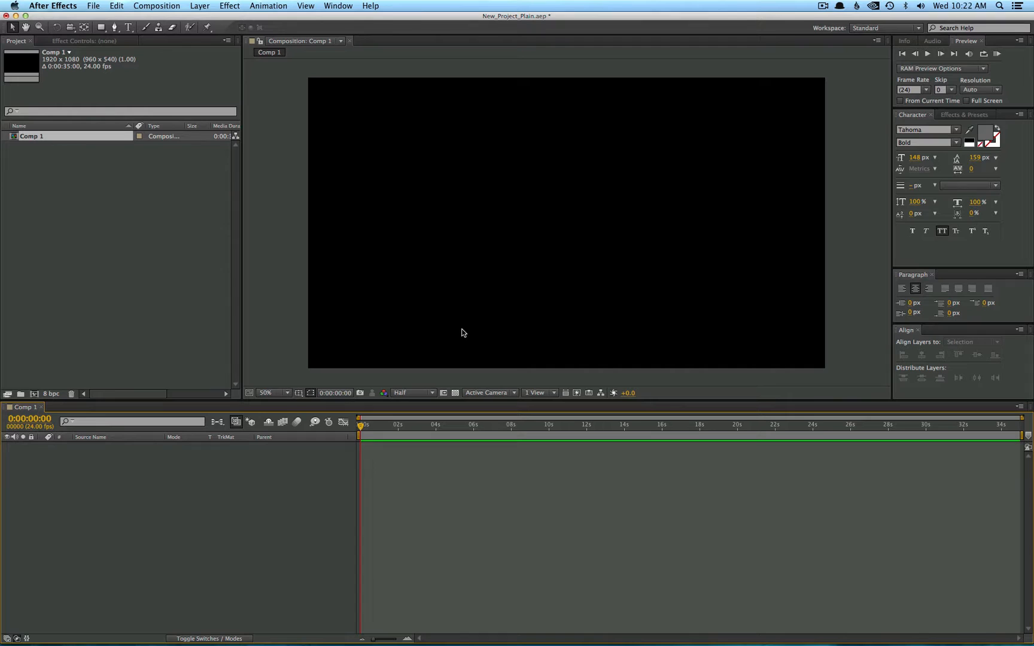
mouse_move(472, 310)
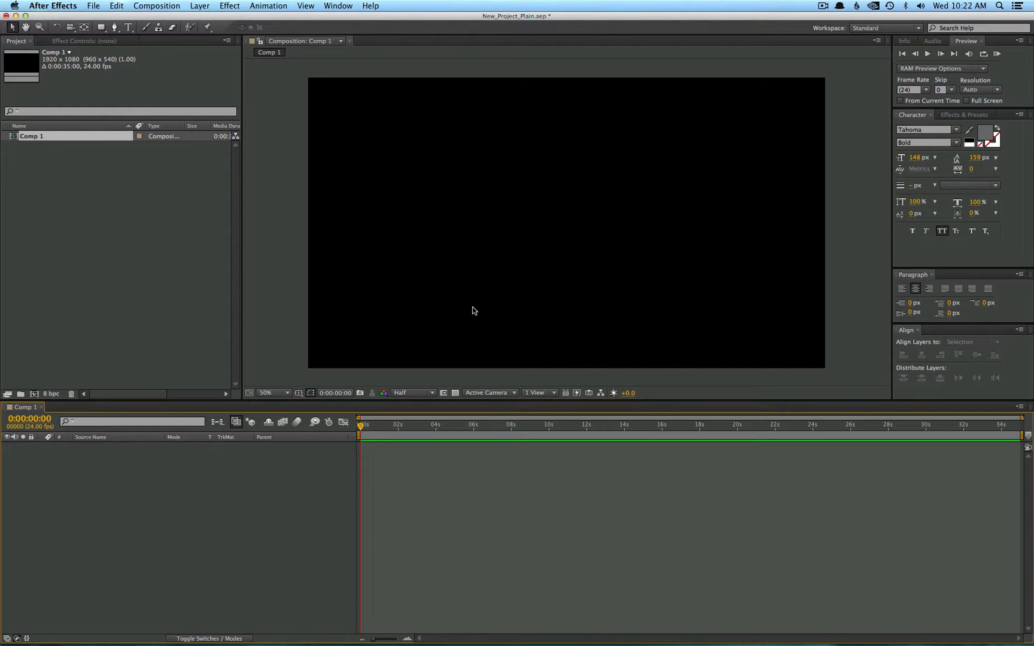
mouse_move(473, 313)
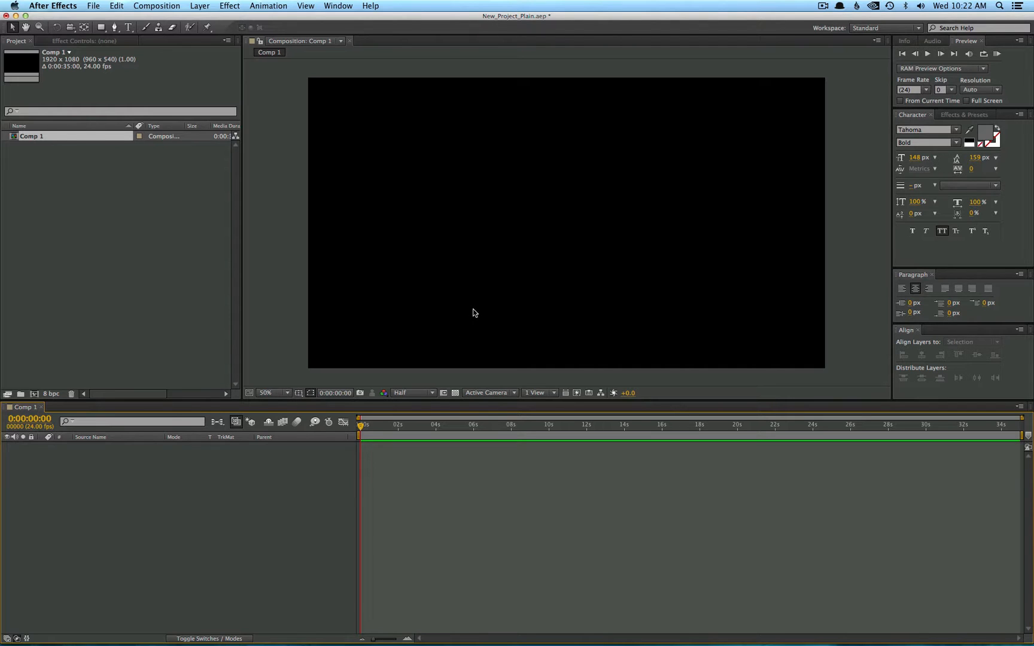
- Type 'FUN TEXT' with the Horizontal Type Tool at the composition centre
click(129, 27)
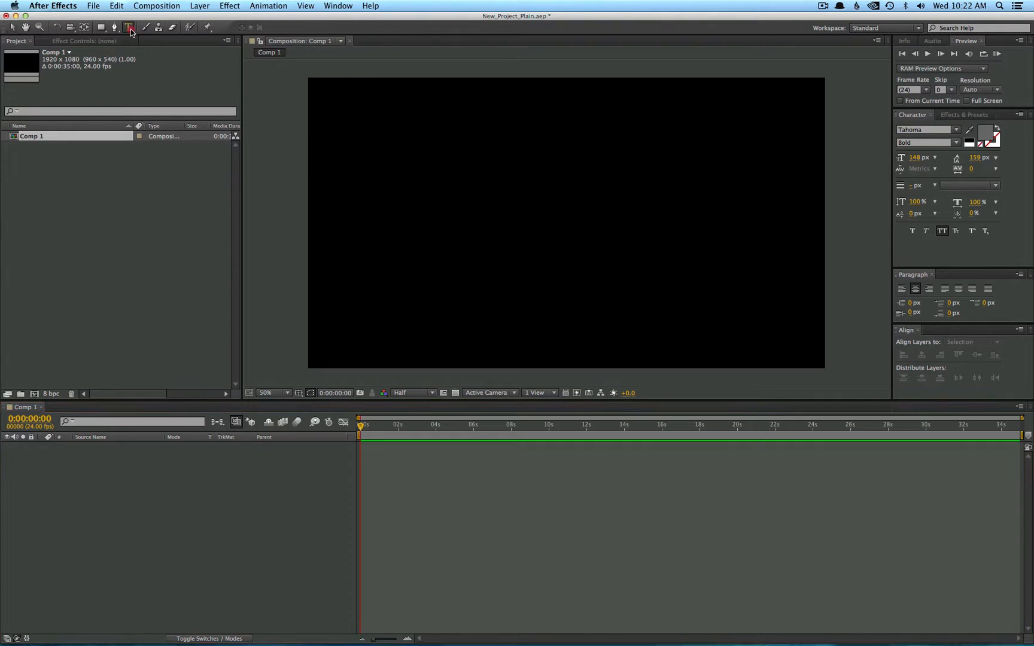
click(129, 27)
text(F)
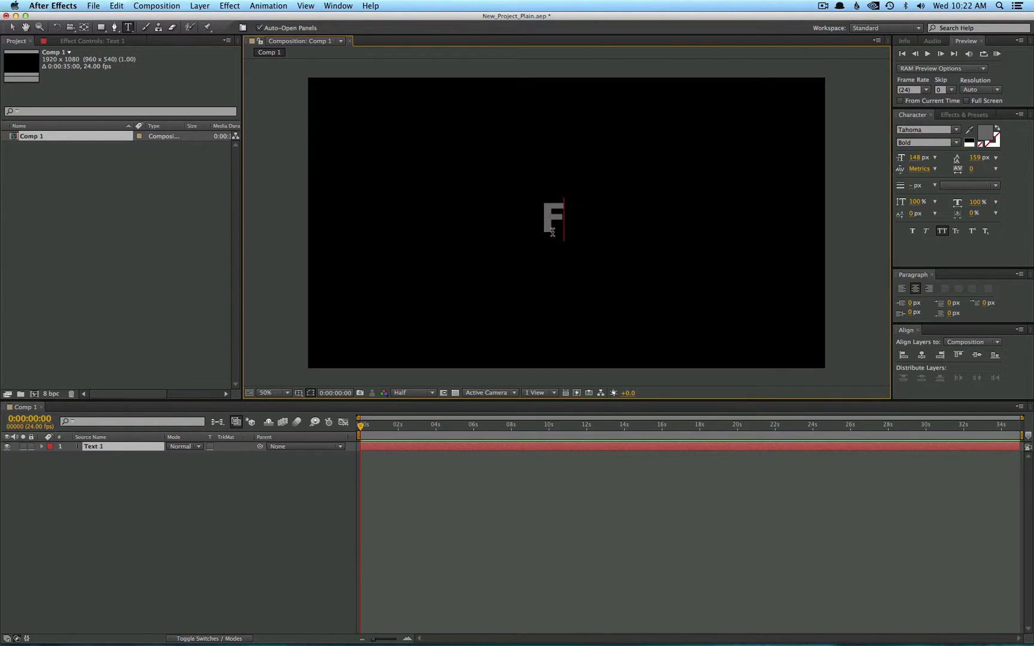
text(UN TEX)
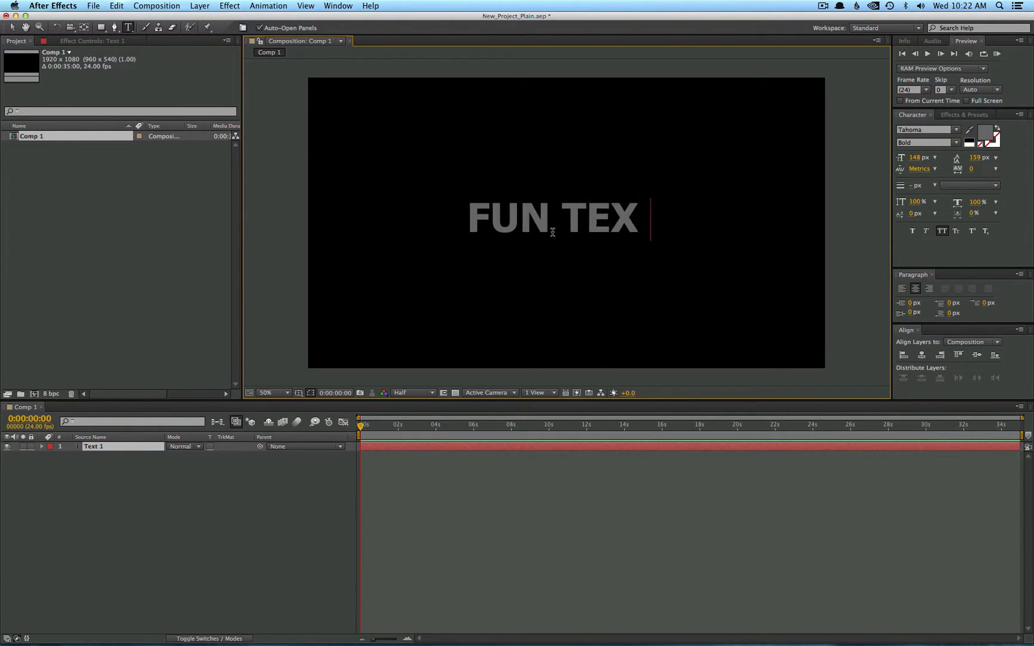
text(T)
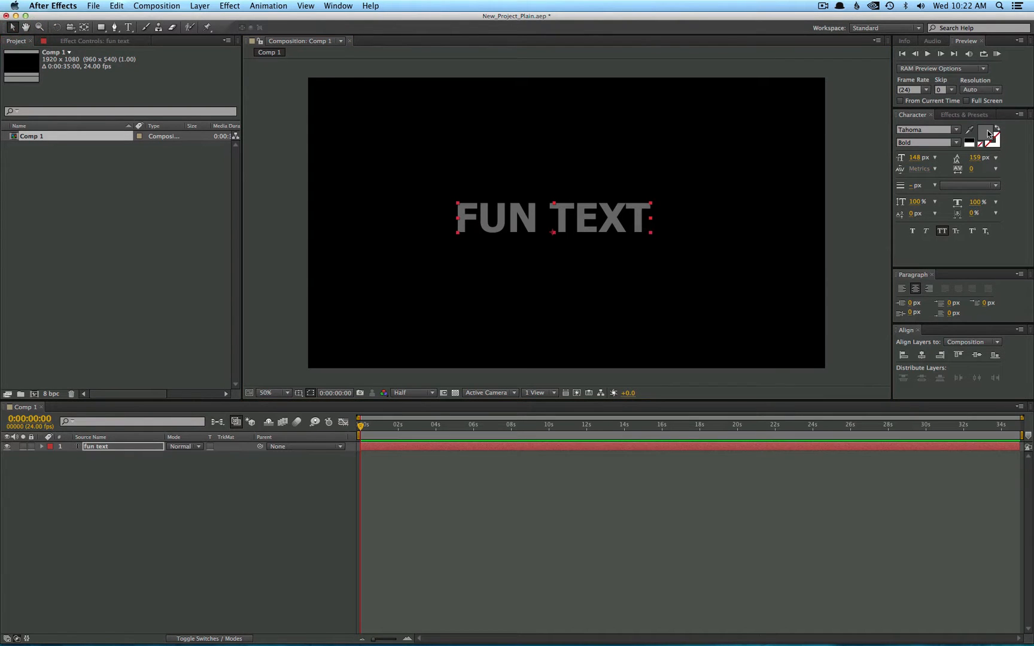
- Set the text fill colour to yellow-green in the Text Color dialog
click(993, 134)
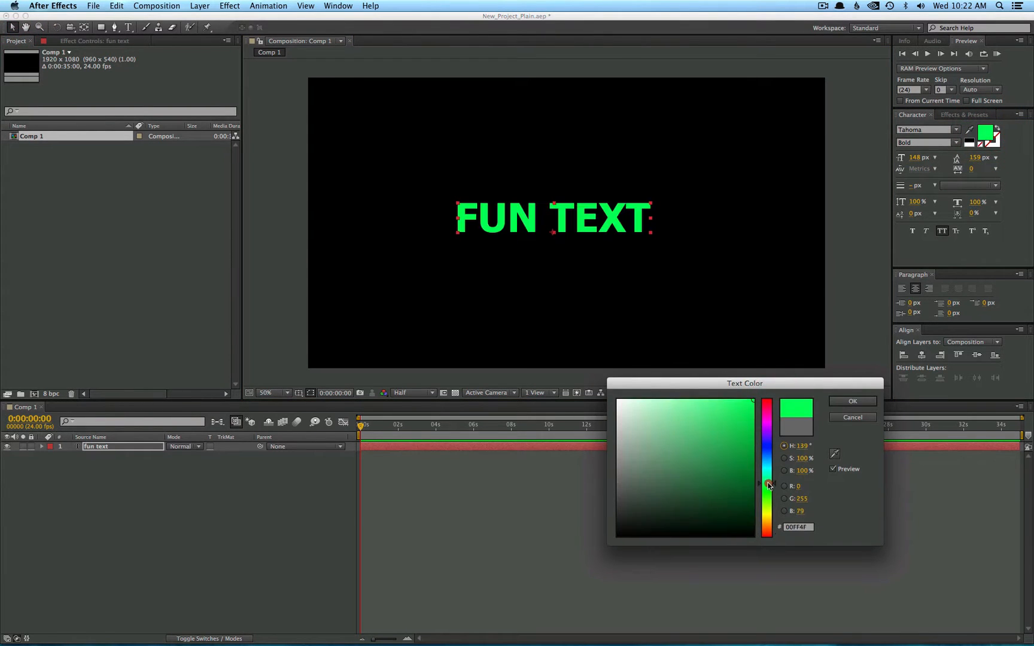
drag(767, 486, 767, 514)
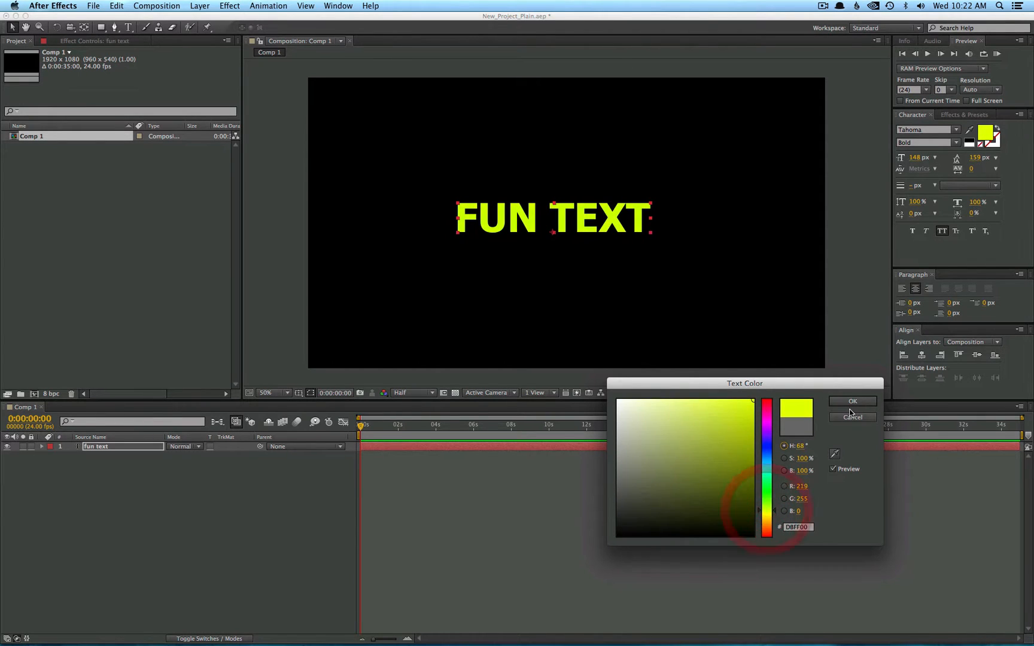
click(852, 401)
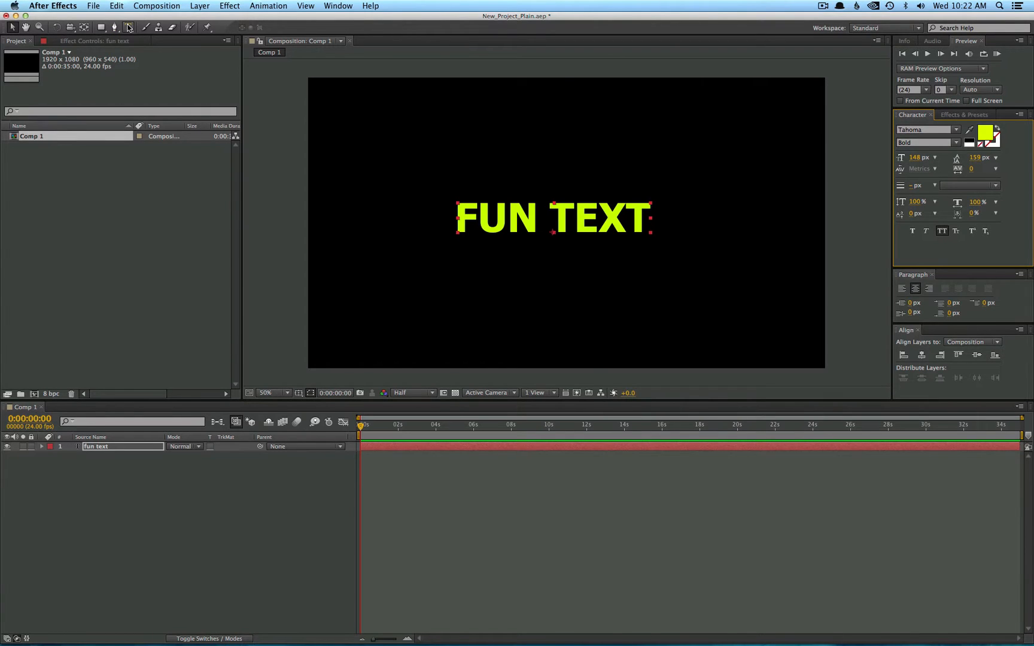
mouse_move(128, 27)
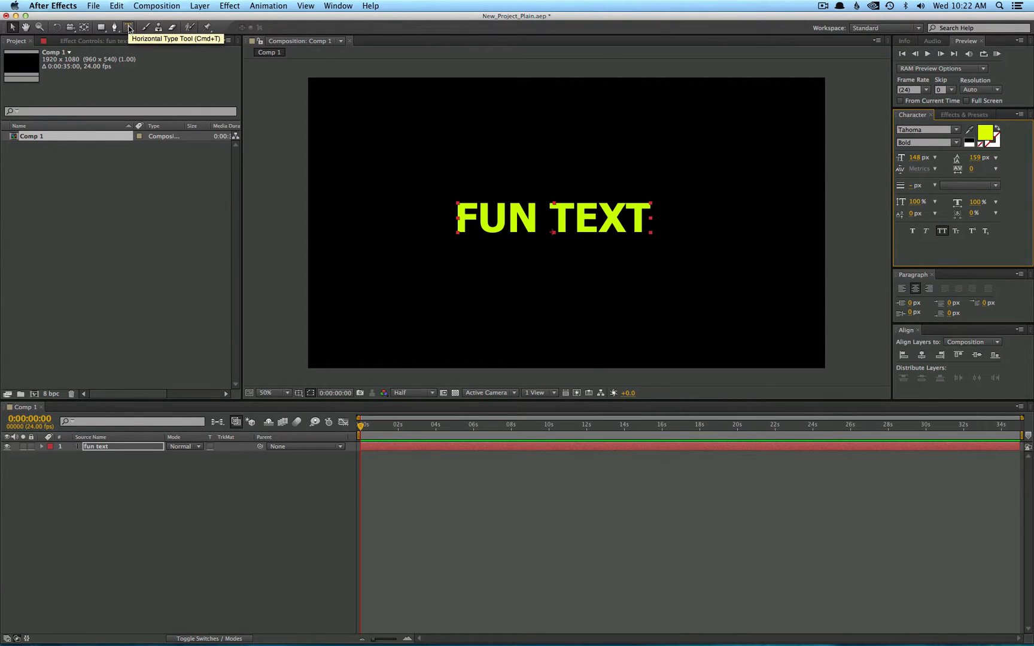
click(128, 27)
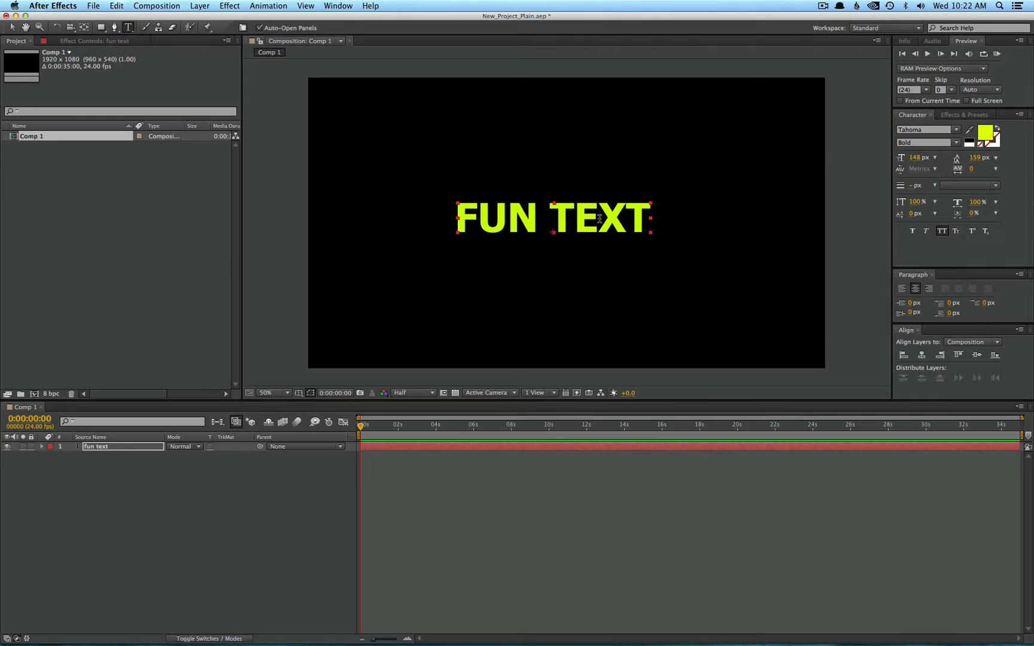
mouse_move(633, 204)
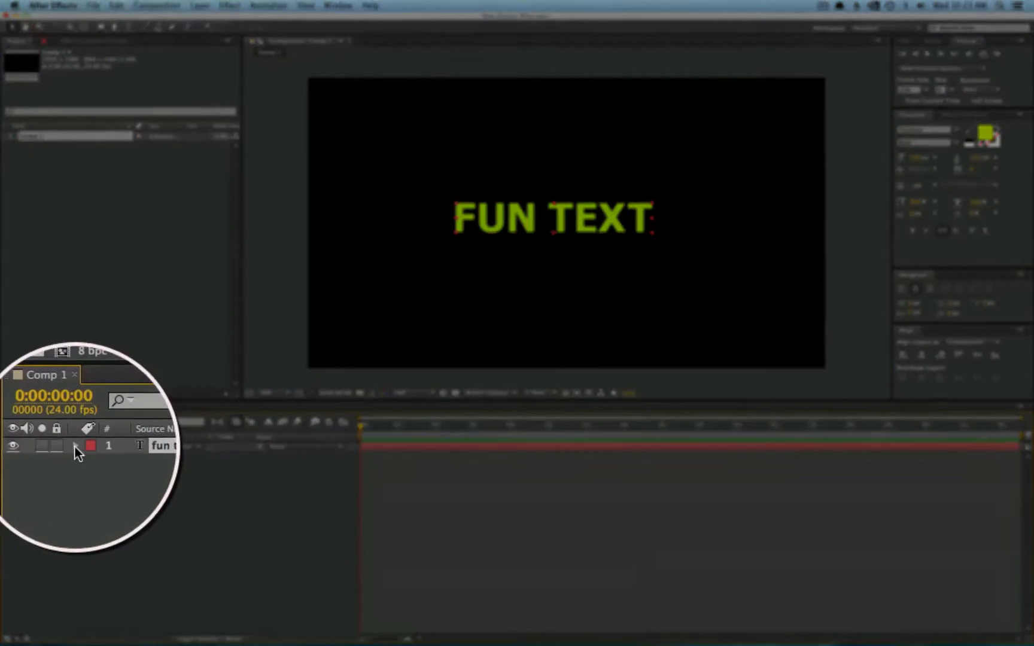
- Expand the fun text layer and its Transform properties
click(75, 446)
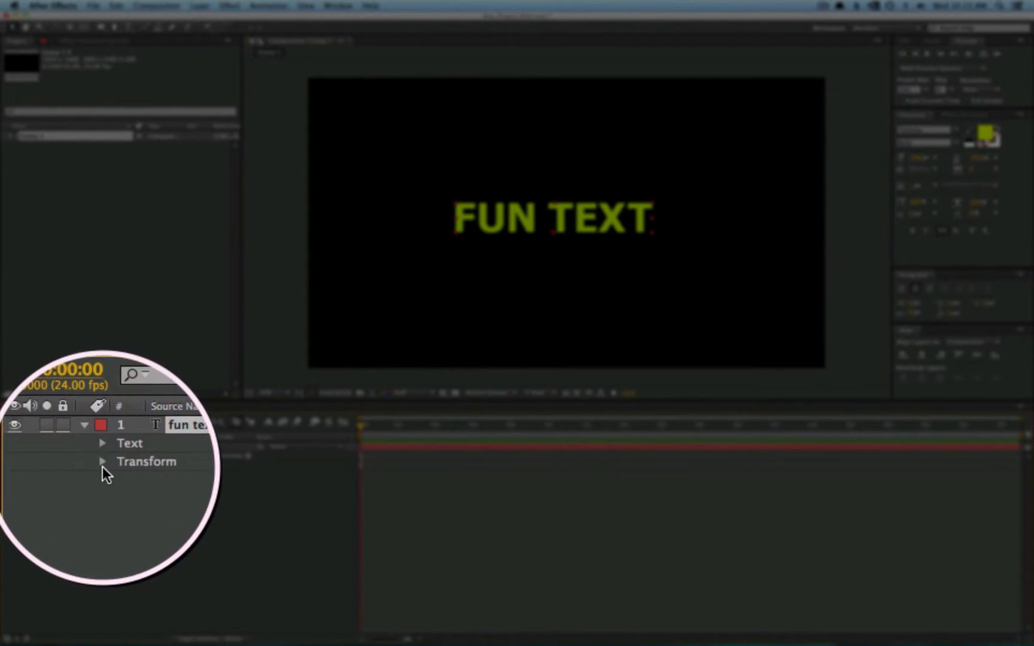
click(102, 461)
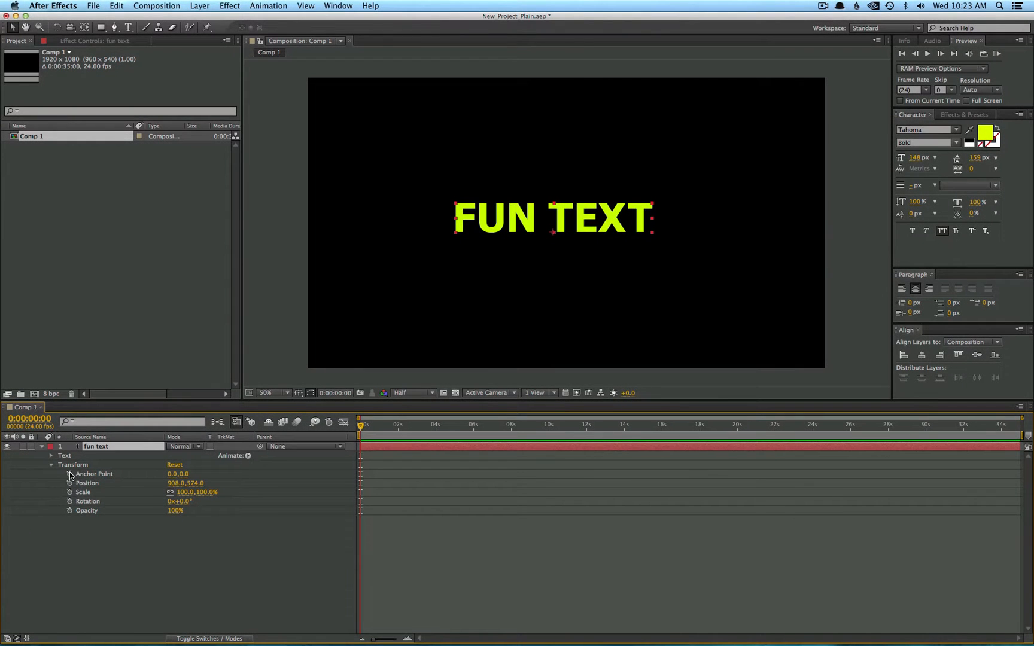
mouse_move(70, 502)
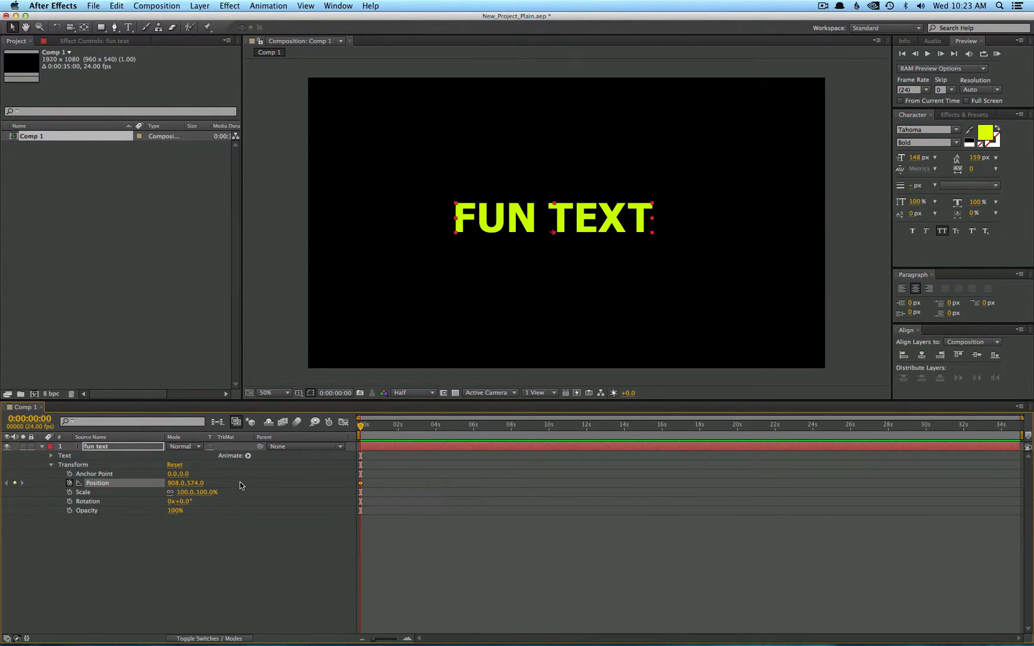
mouse_move(397, 535)
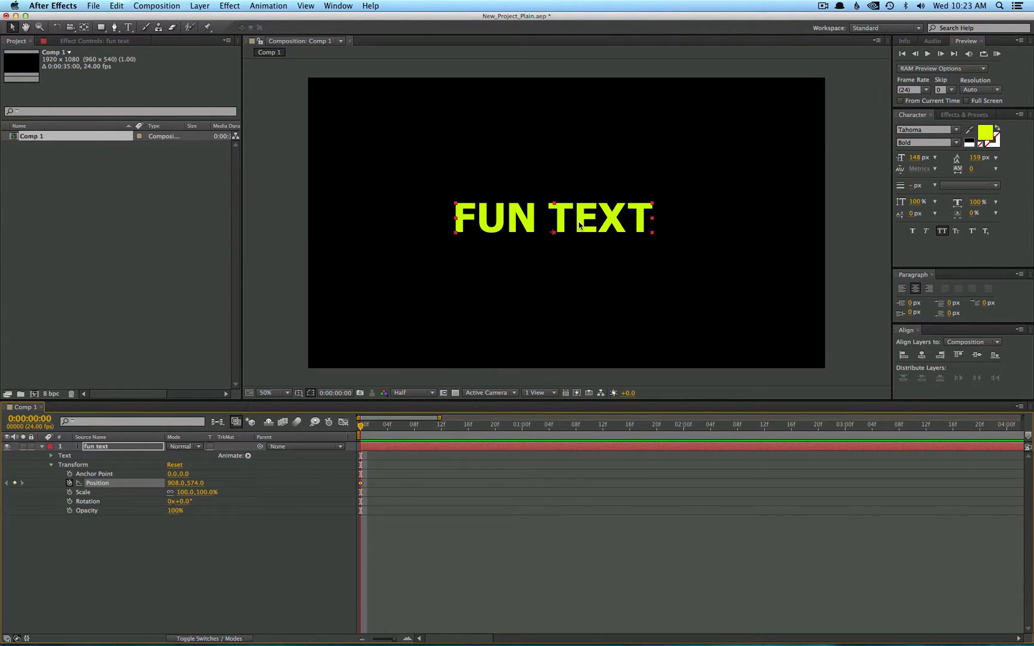
mouse_move(439, 429)
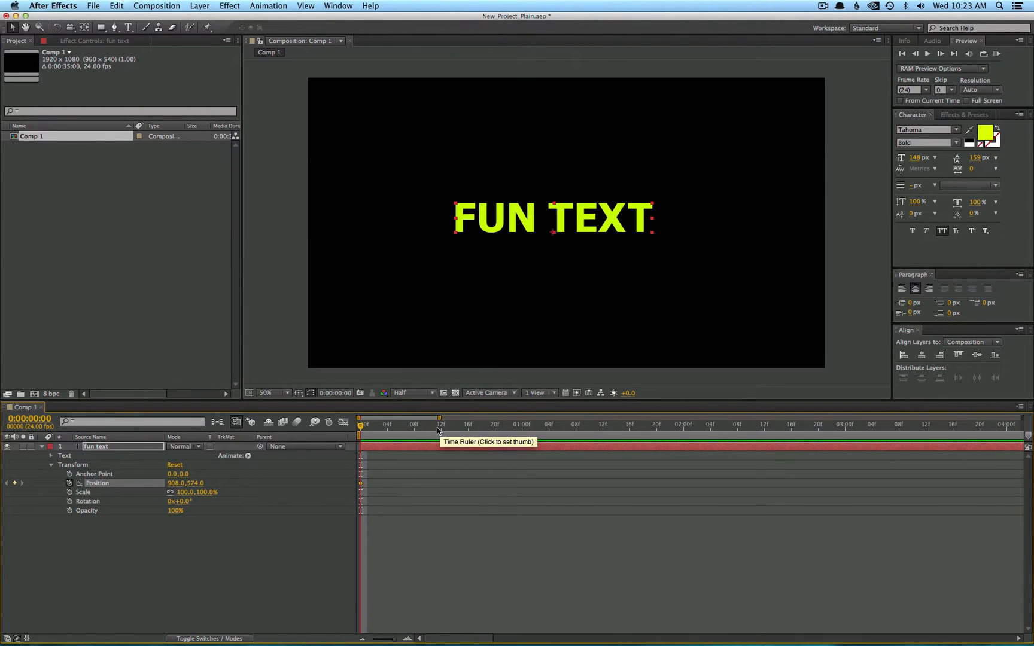
- Move the current-time indicator to about two seconds
click(520, 425)
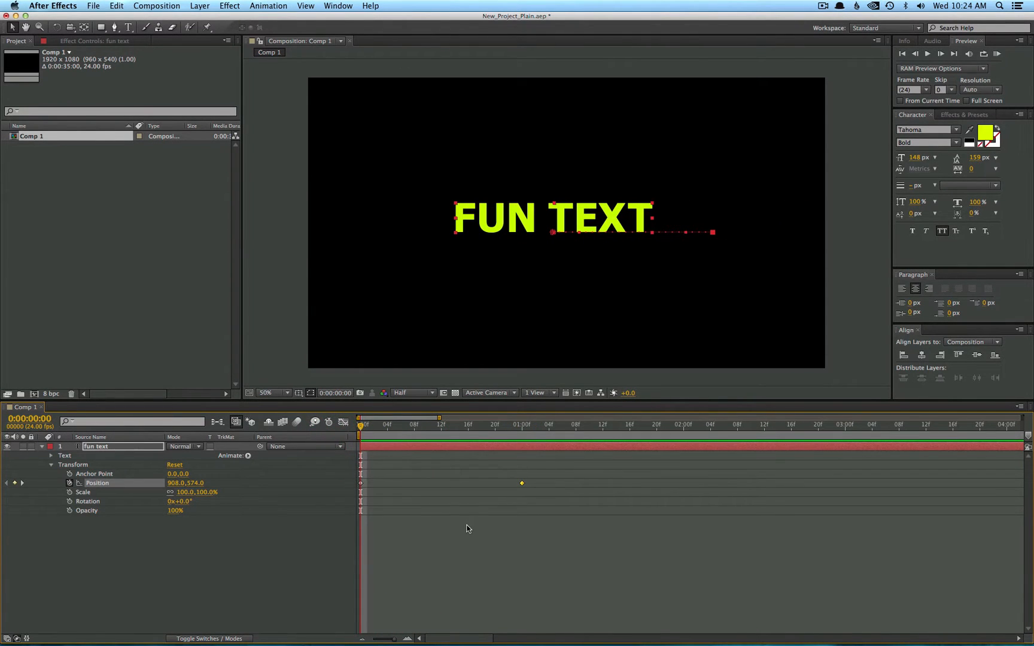
click(516, 424)
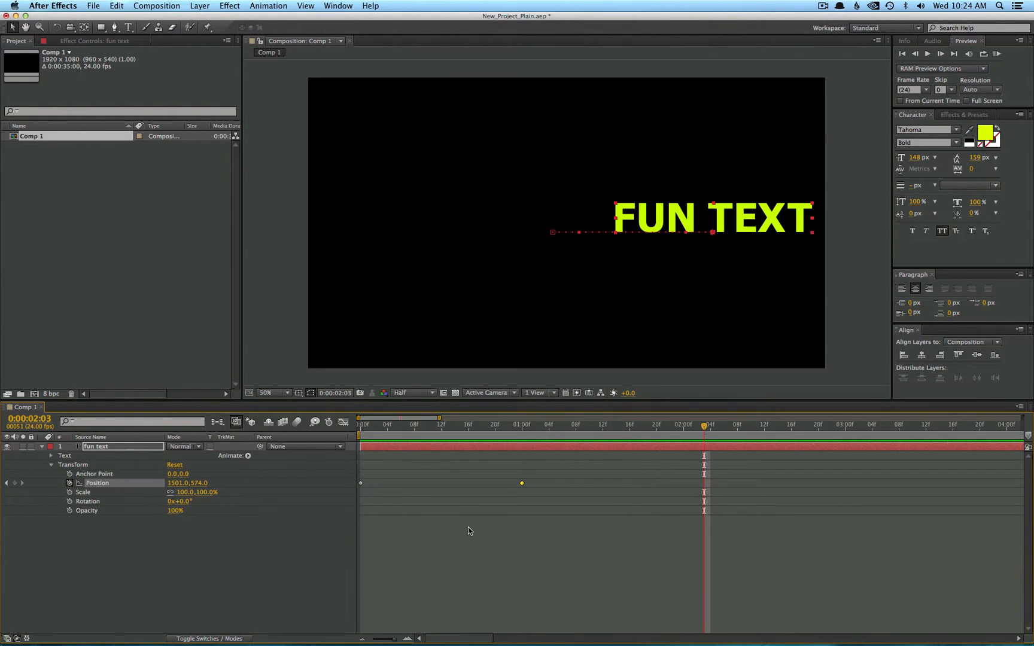
mouse_move(498, 429)
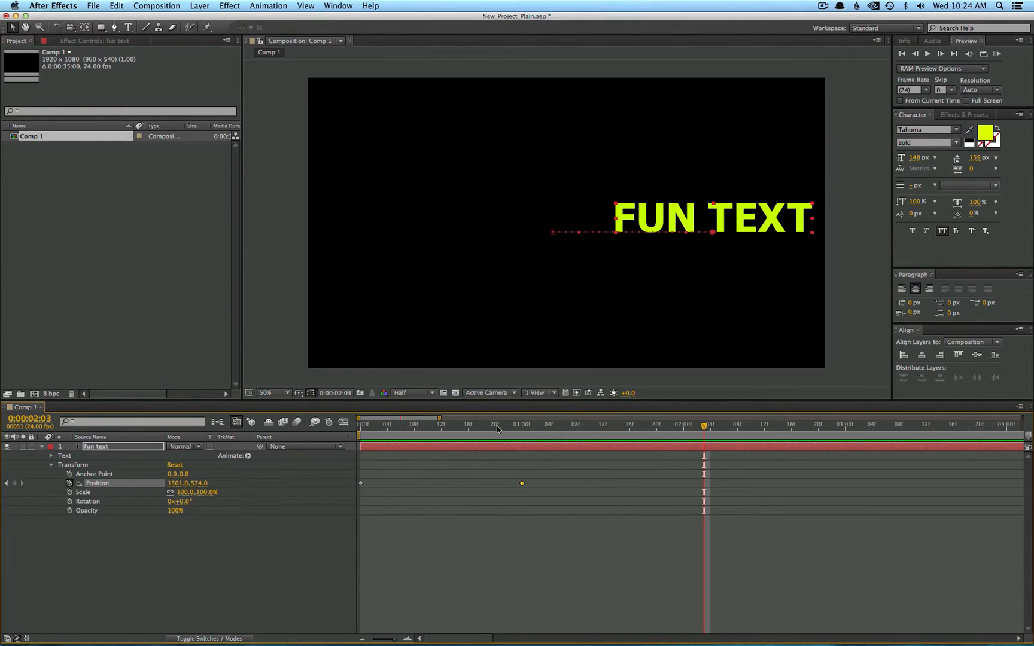
mouse_move(580, 429)
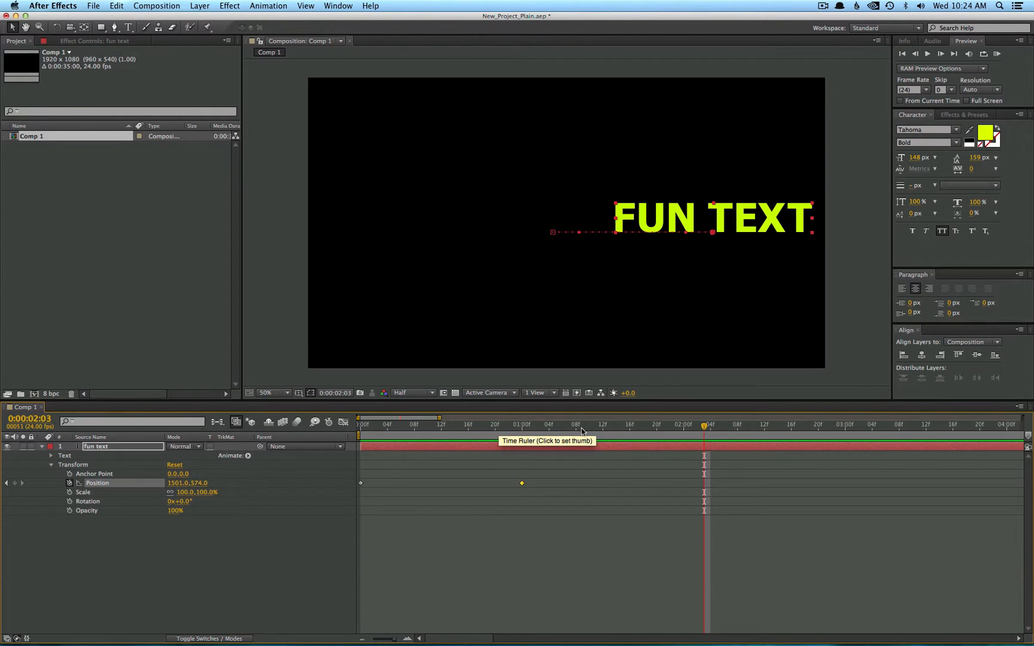
- Move the current-time indicator back toward the start of the timeline
click(435, 425)
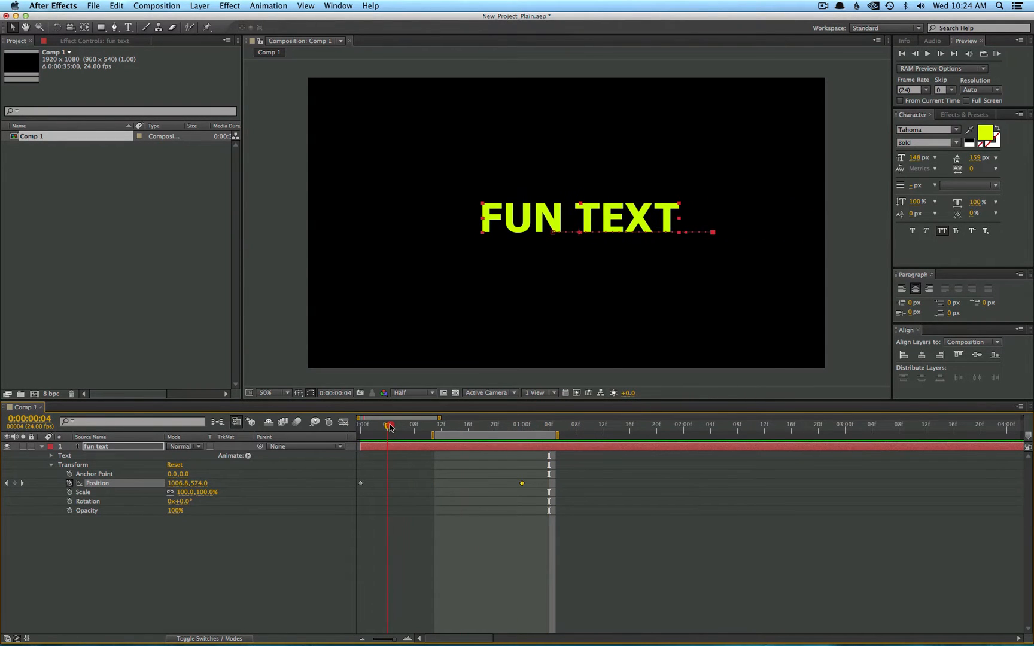
click(329, 424)
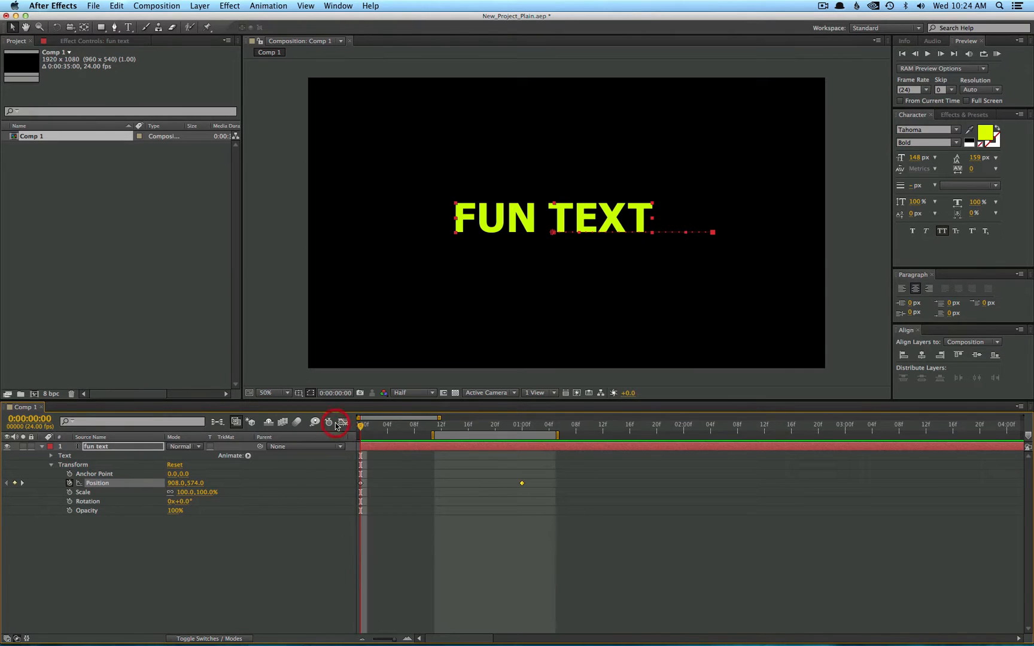
mouse_move(338, 424)
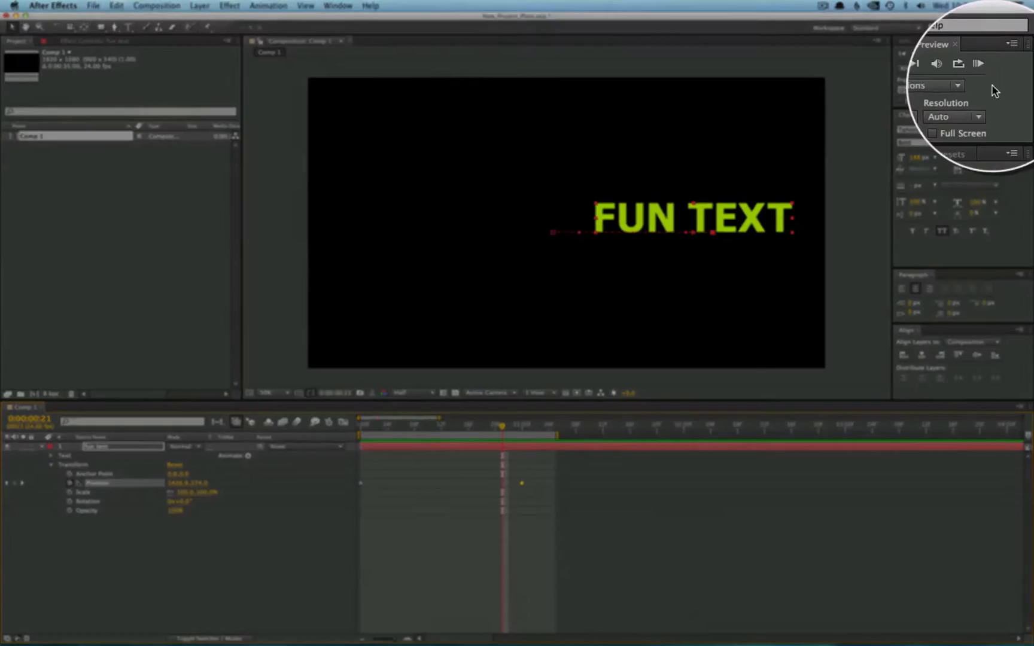
- Play and stop a RAM preview of the slide-in animation
click(957, 108)
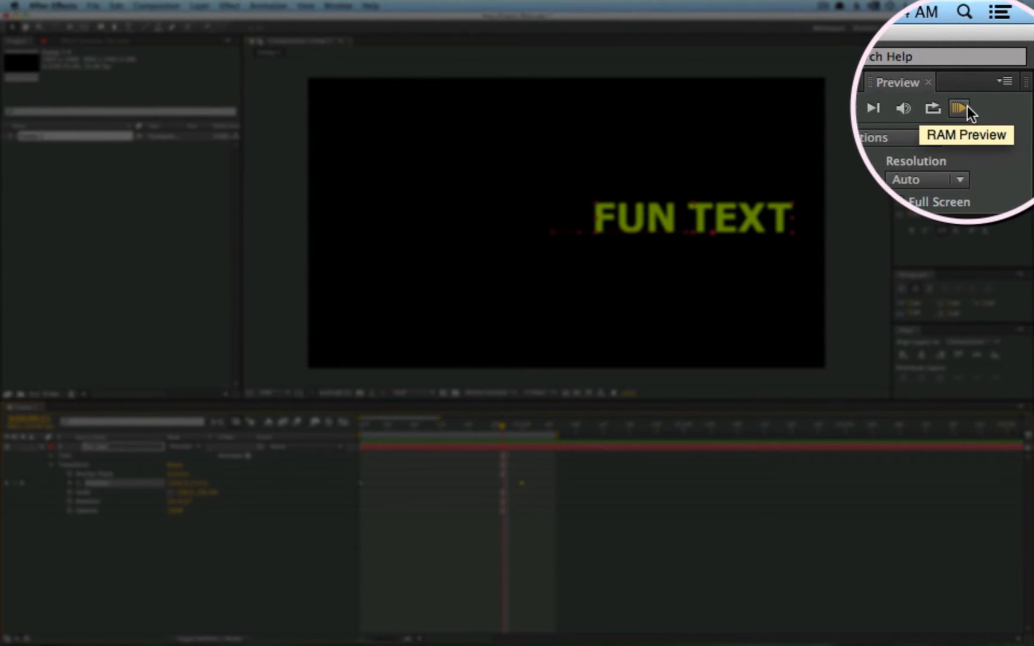
click(997, 53)
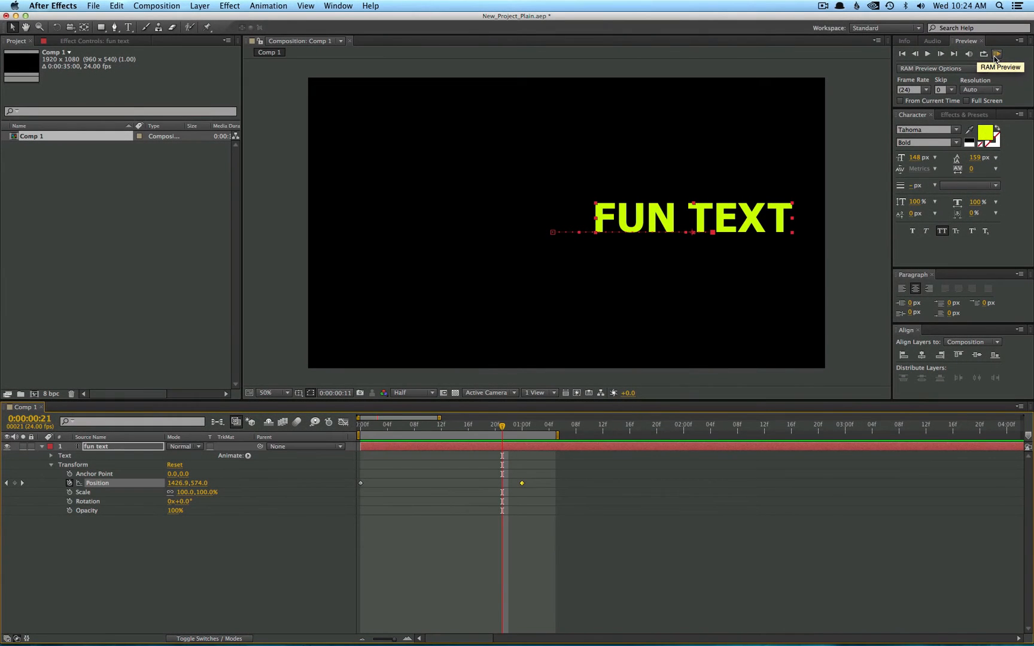
click(997, 54)
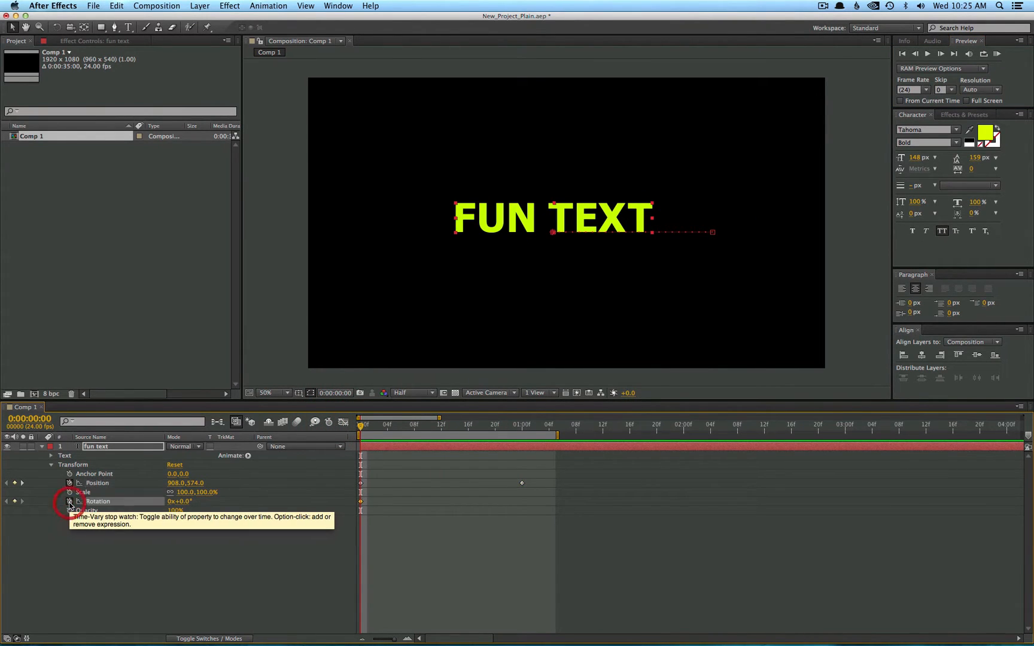
- Keyframe Rotation at frame 0 and move to one second
click(523, 425)
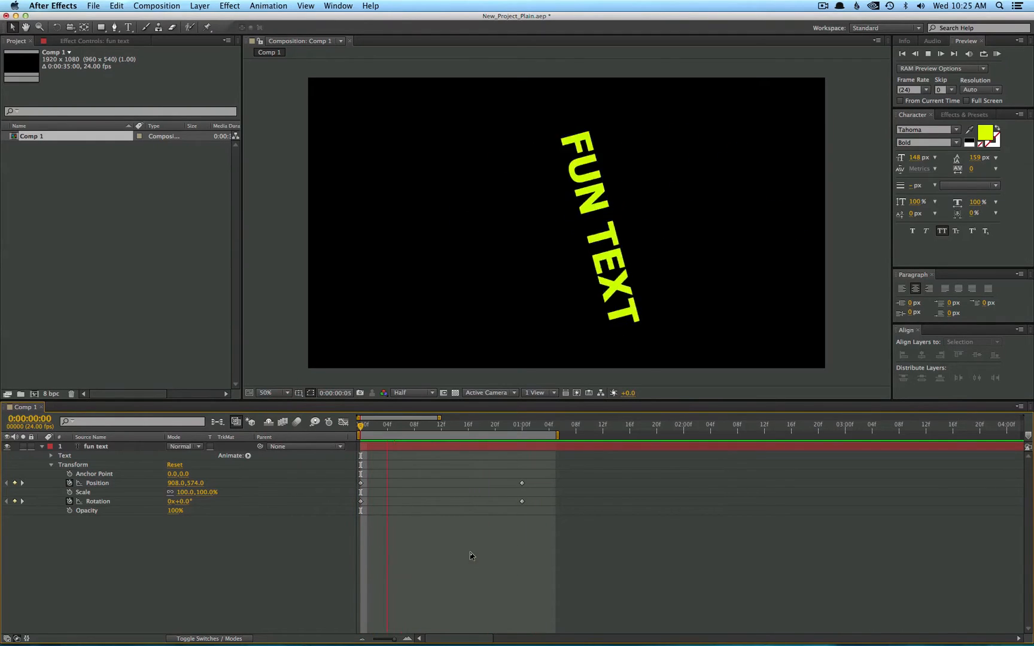
click(516, 424)
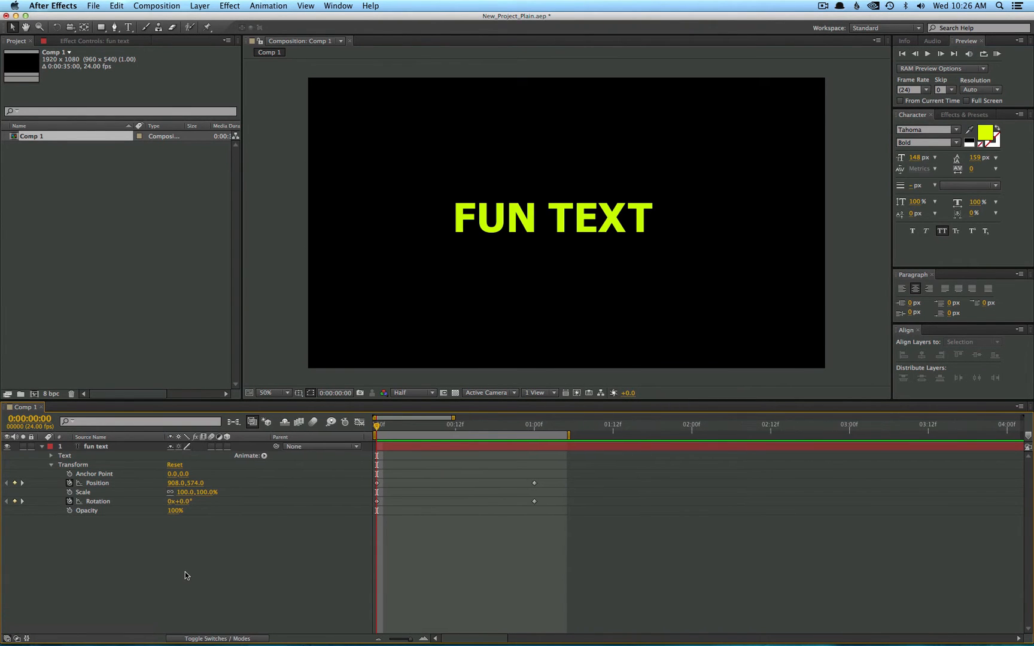
mouse_move(182, 575)
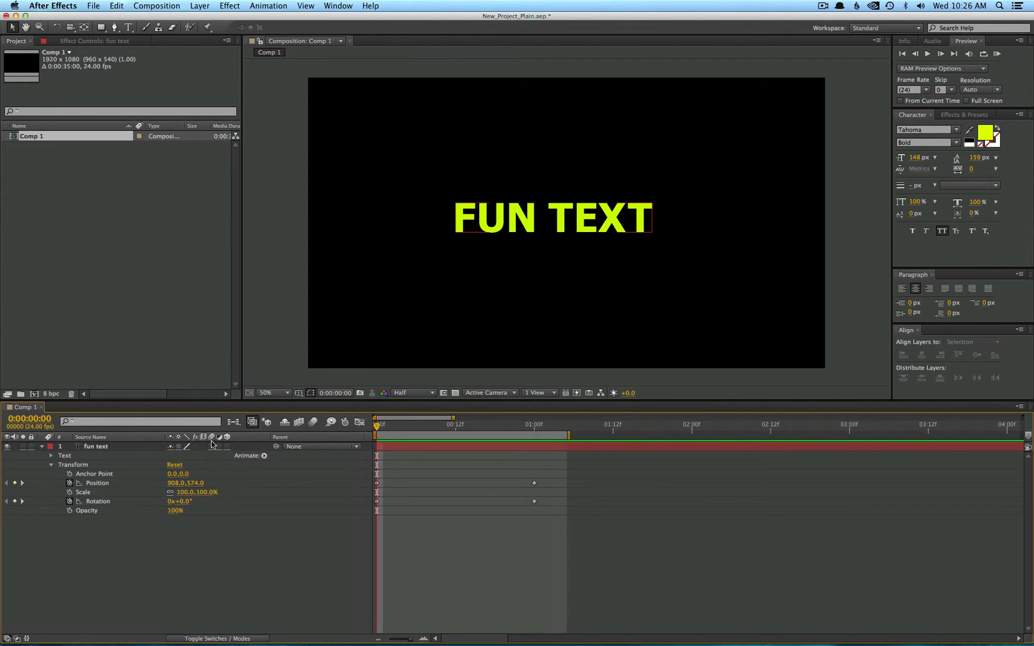
mouse_move(211, 442)
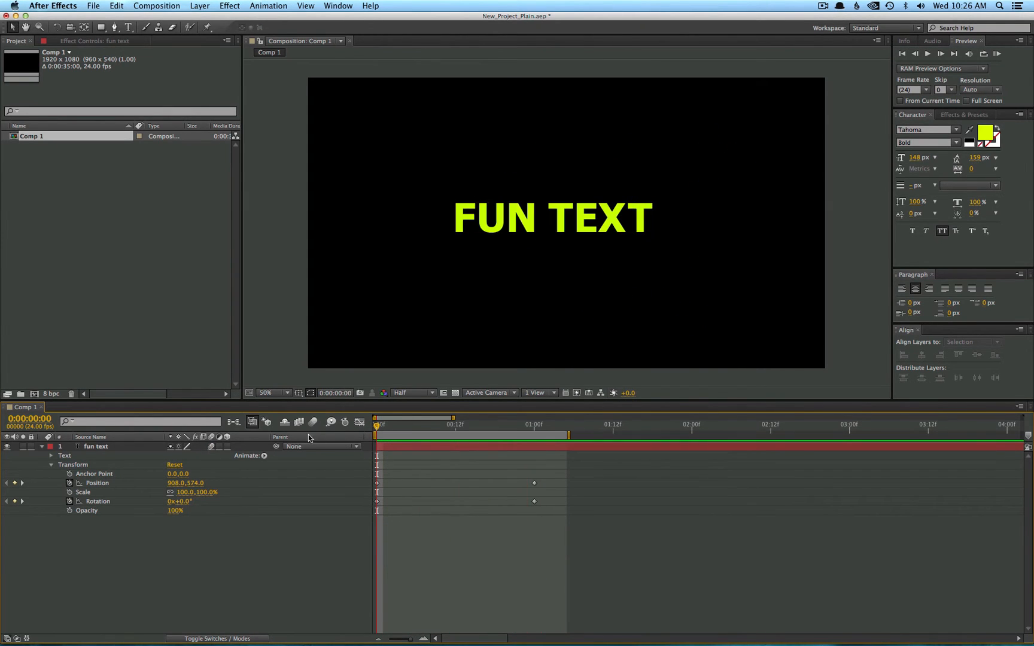
mouse_move(313, 423)
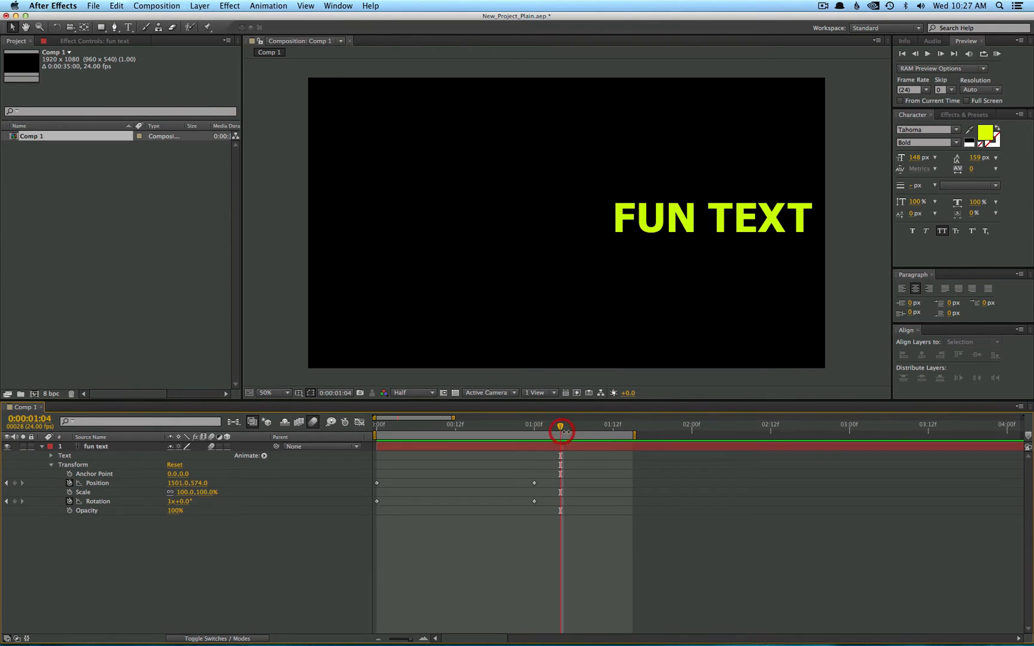
- Select the fun text layer and open the Effect menu
click(96, 447)
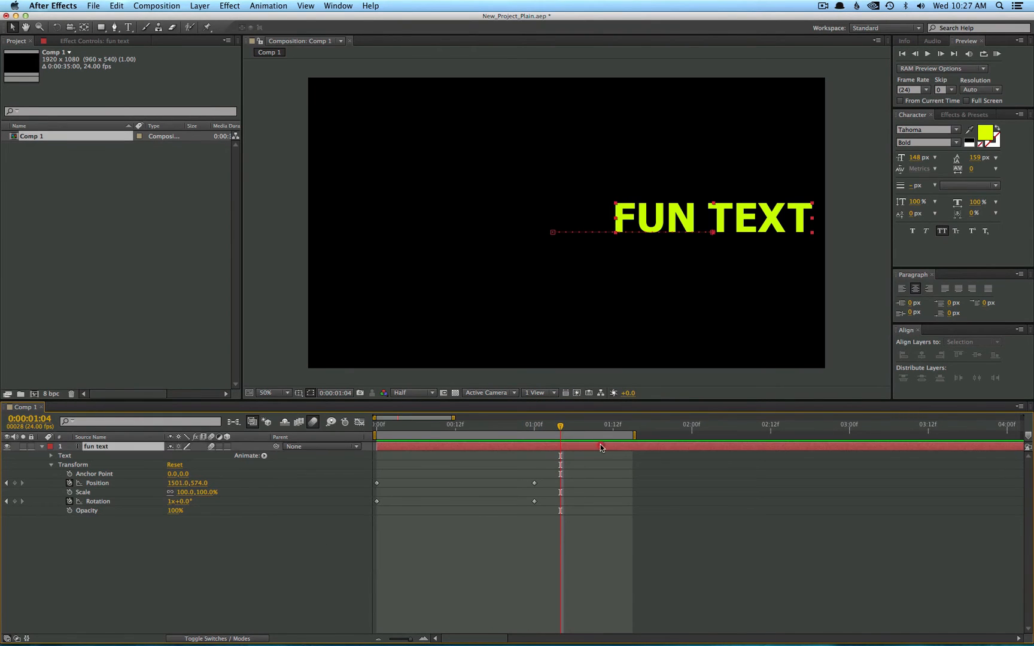
click(229, 6)
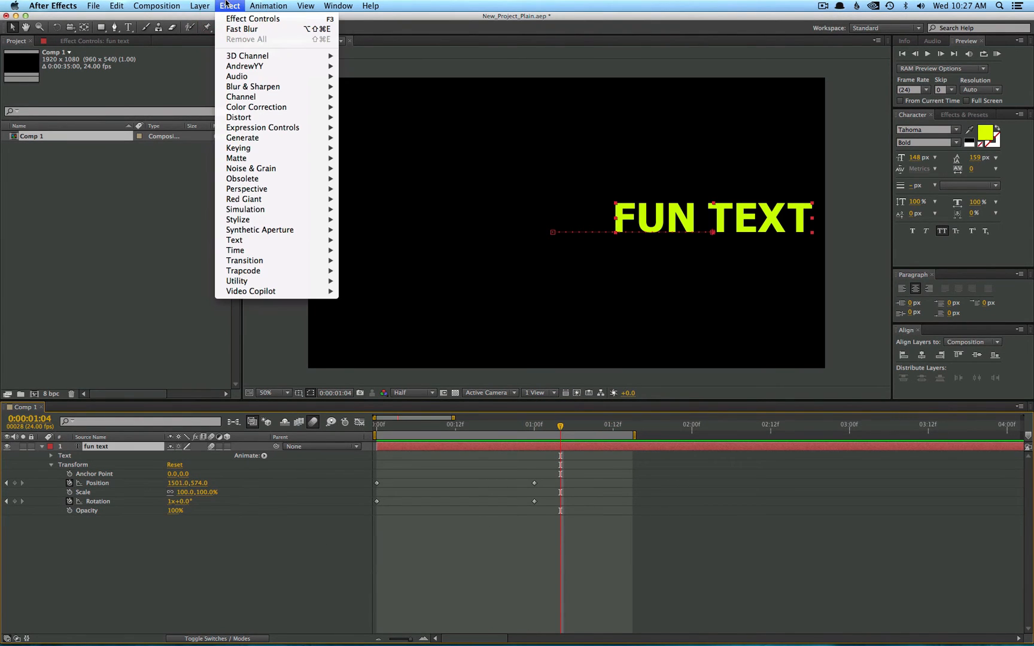
mouse_move(263, 128)
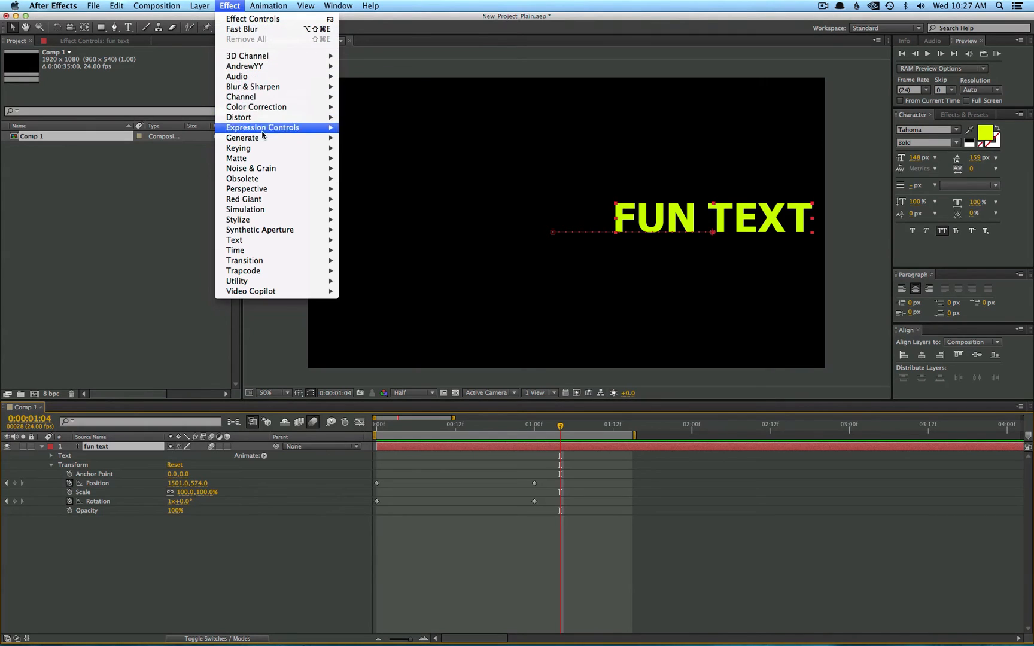
mouse_move(243, 137)
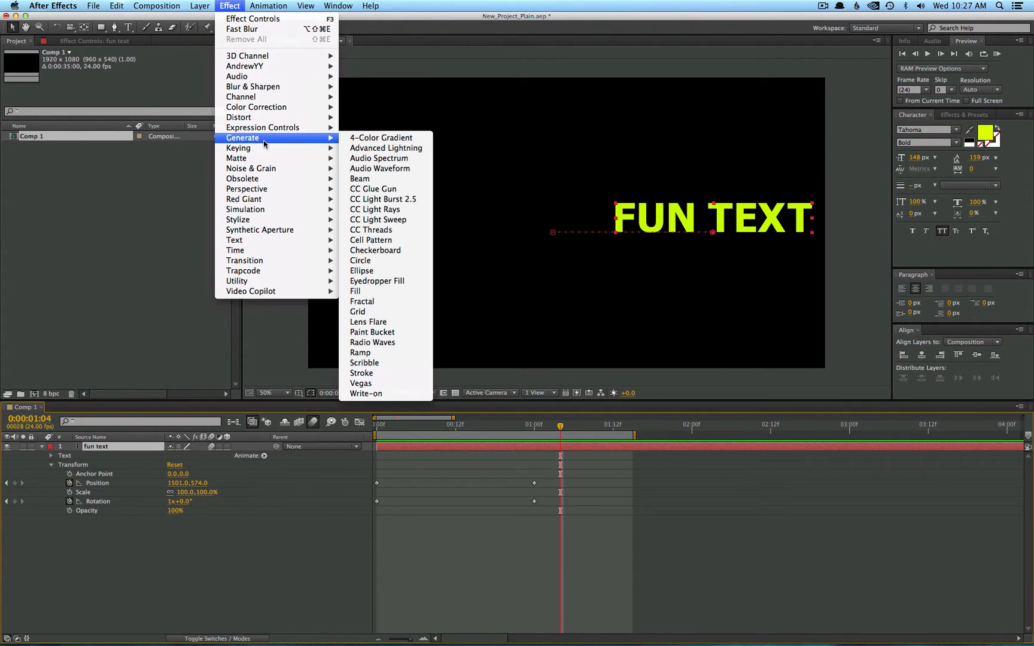
mouse_move(323, 158)
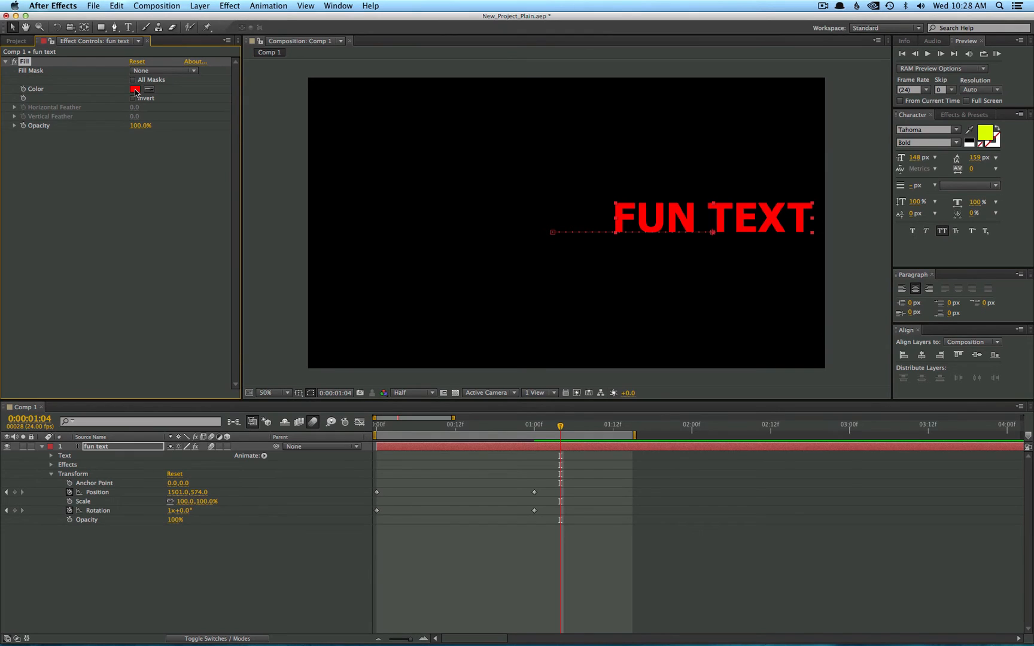
- Change the Fill effect colour to green (00FF24)
click(135, 89)
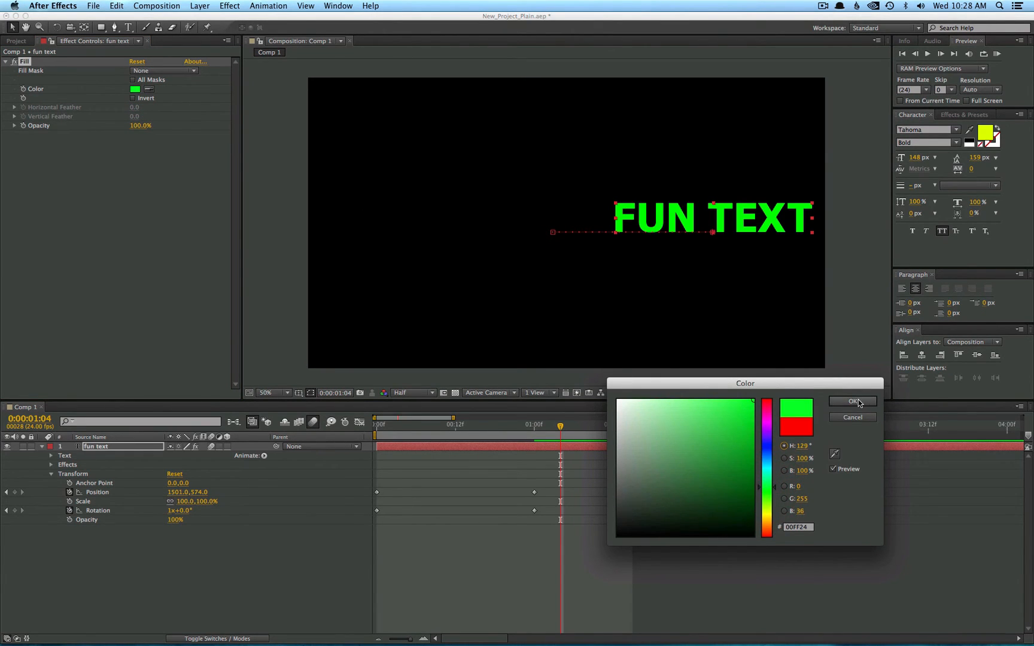
click(853, 402)
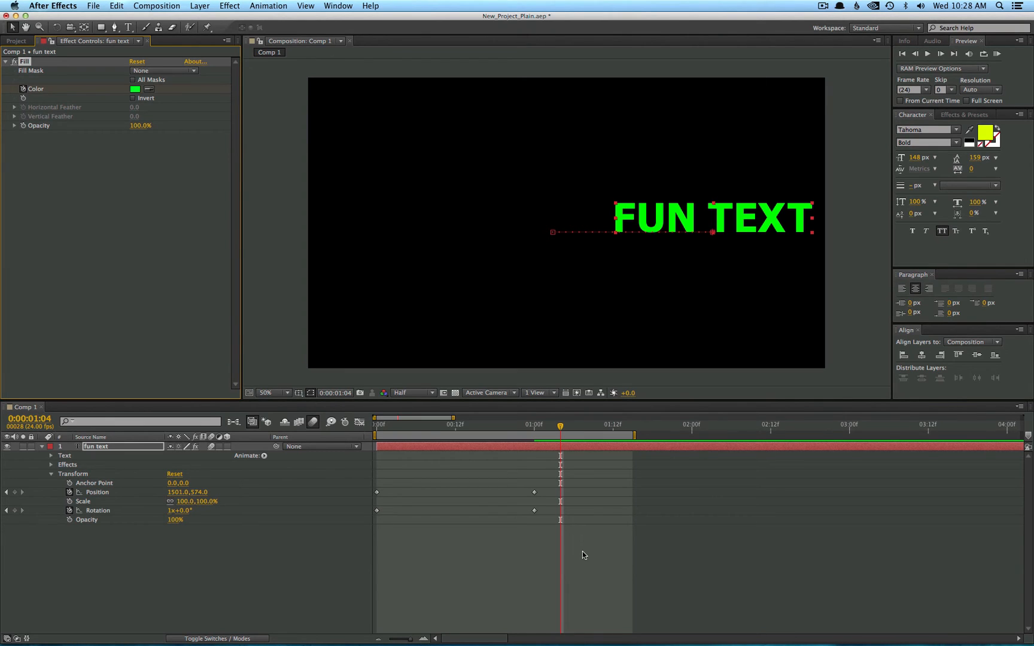
mouse_move(193, 434)
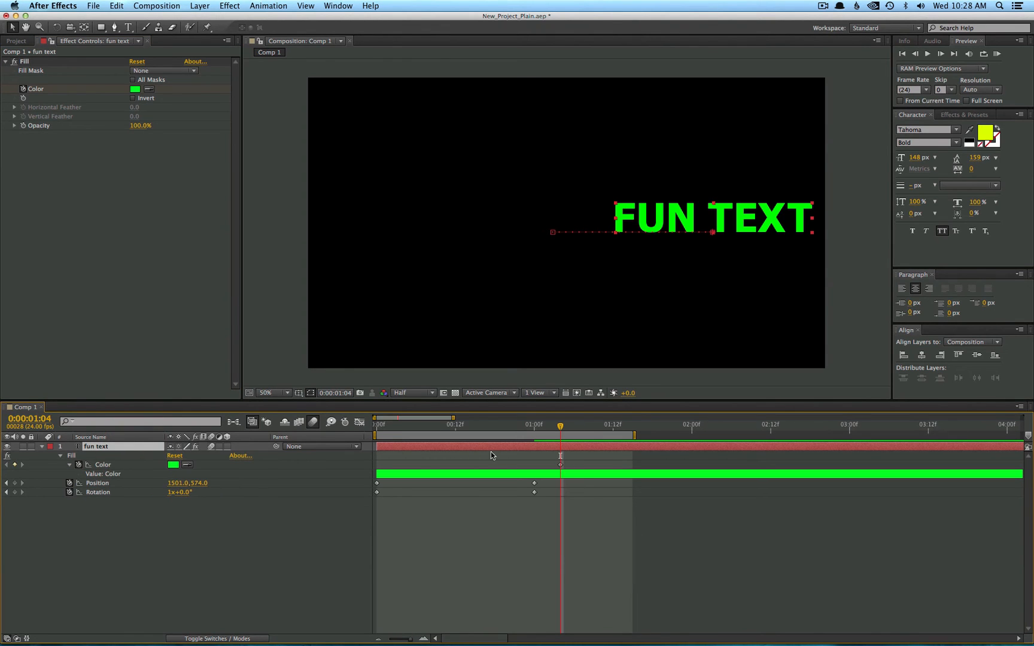
mouse_move(532, 486)
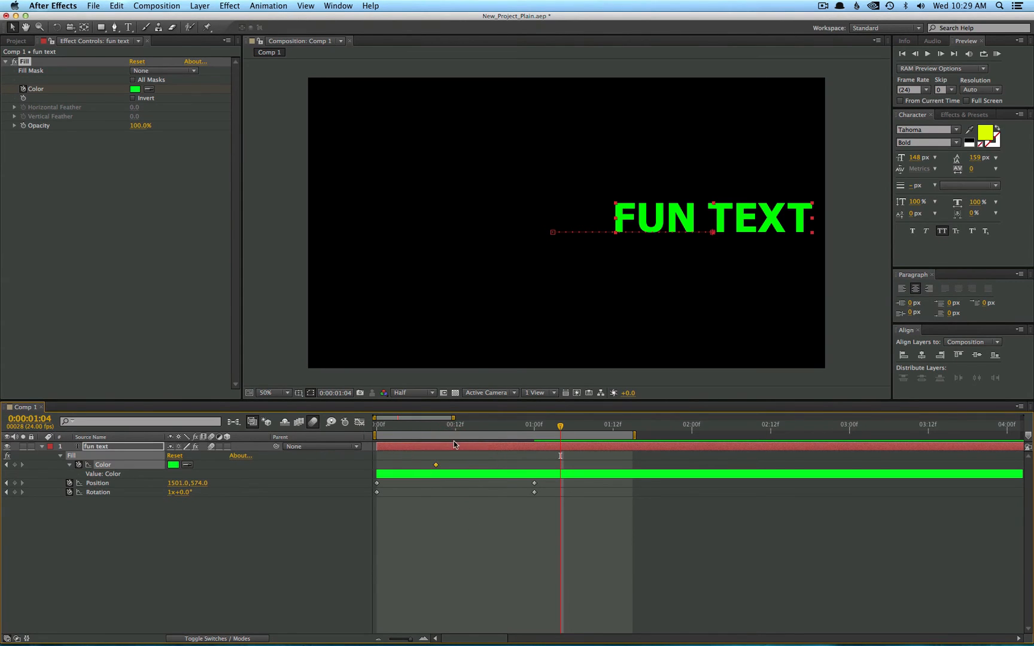
- At the 1:00 mark, set FUN TEXT's Fill colour to blue, keyframing the green-to-blue change
drag(560, 425, 461, 425)
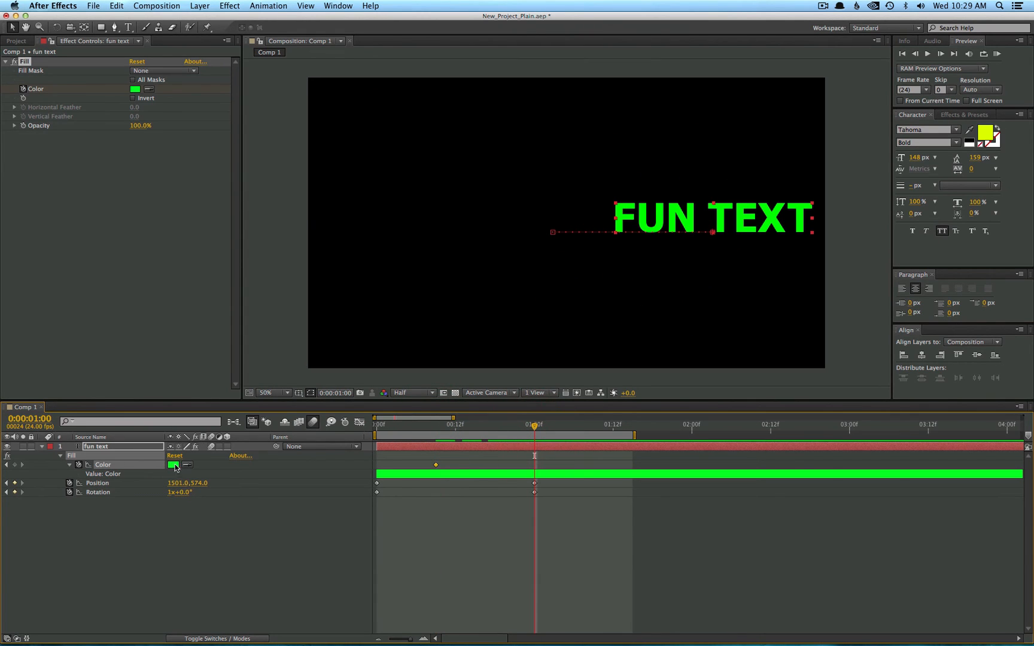
click(173, 465)
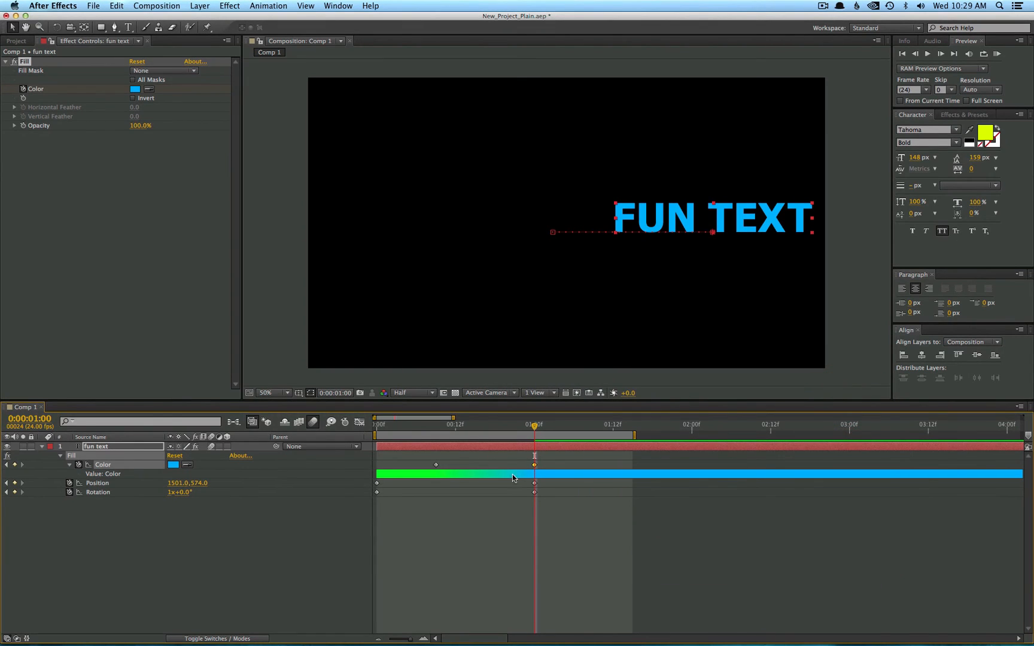
mouse_move(435, 468)
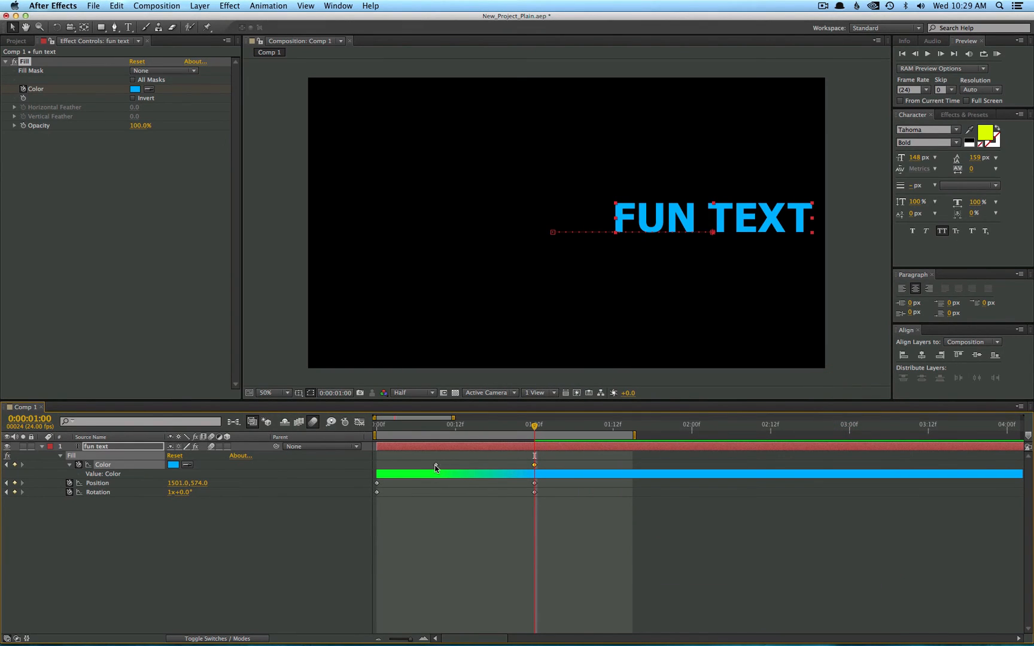
click(377, 470)
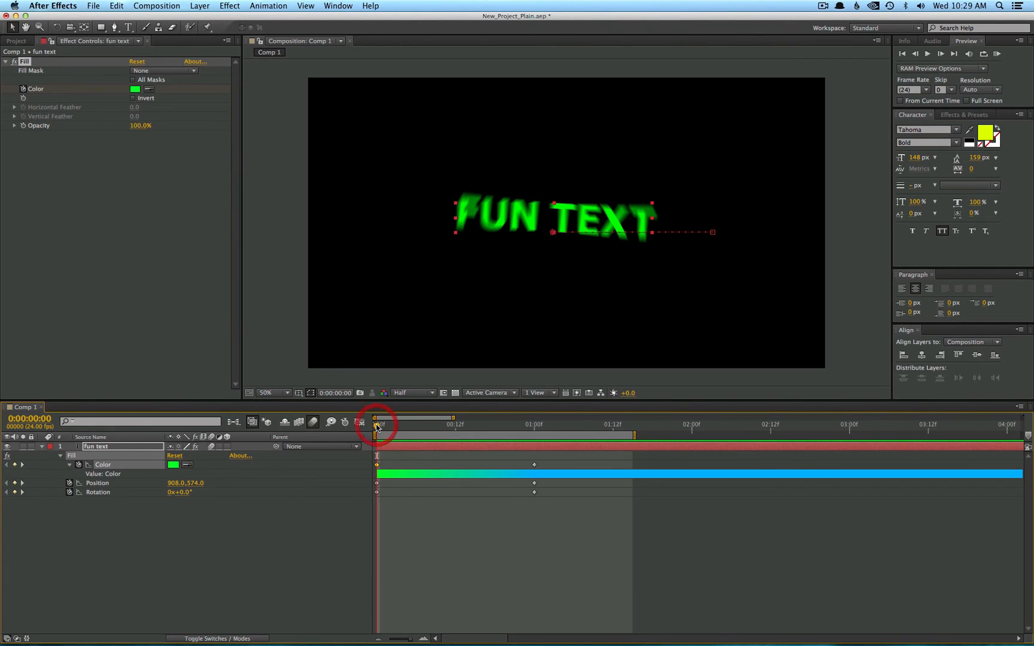
- Move the green colour keyframe to frame 0 and scrub the timeline to review the animation
drag(377, 416, 592, 416)
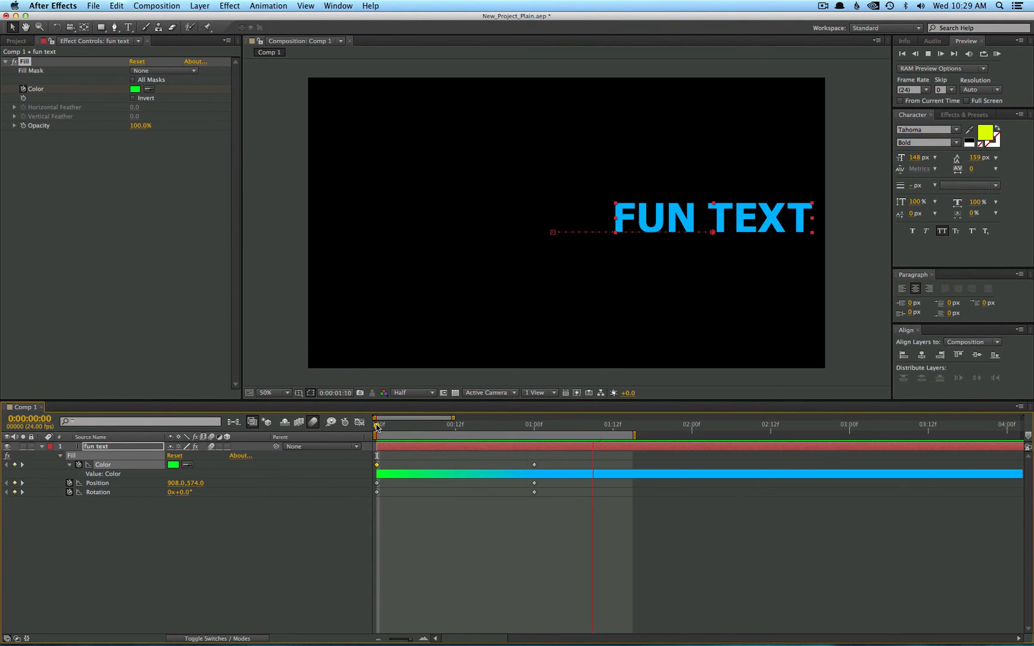
click(377, 425)
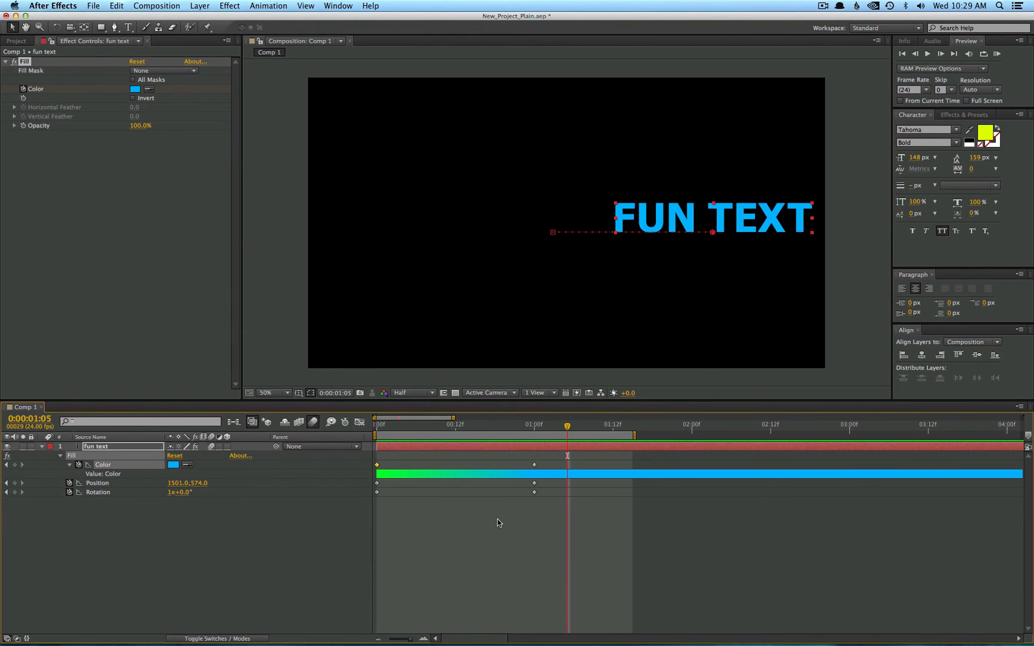
mouse_move(314, 428)
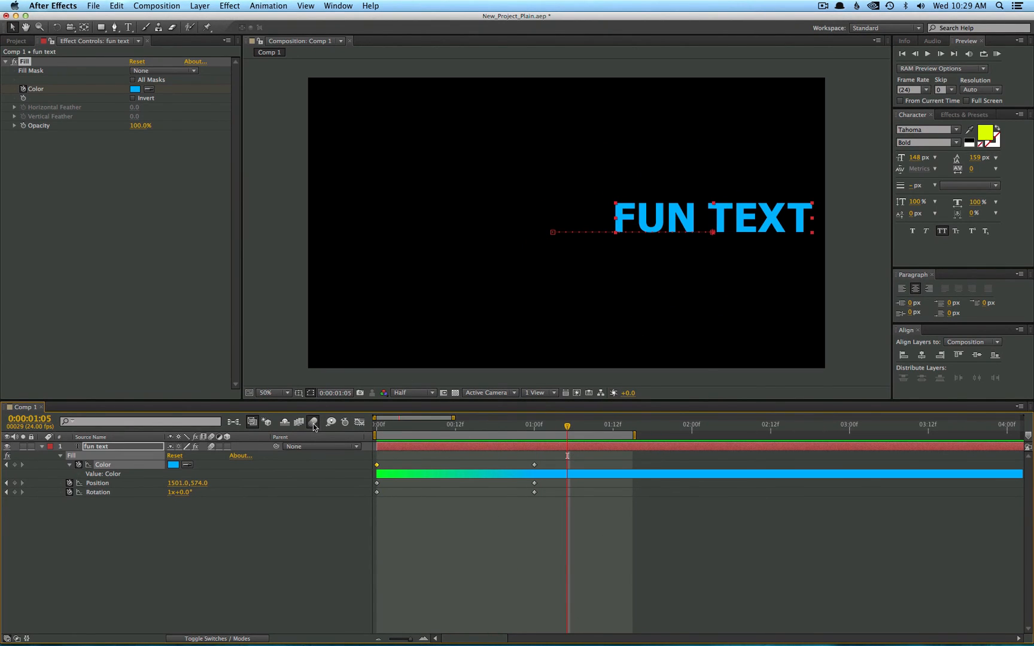